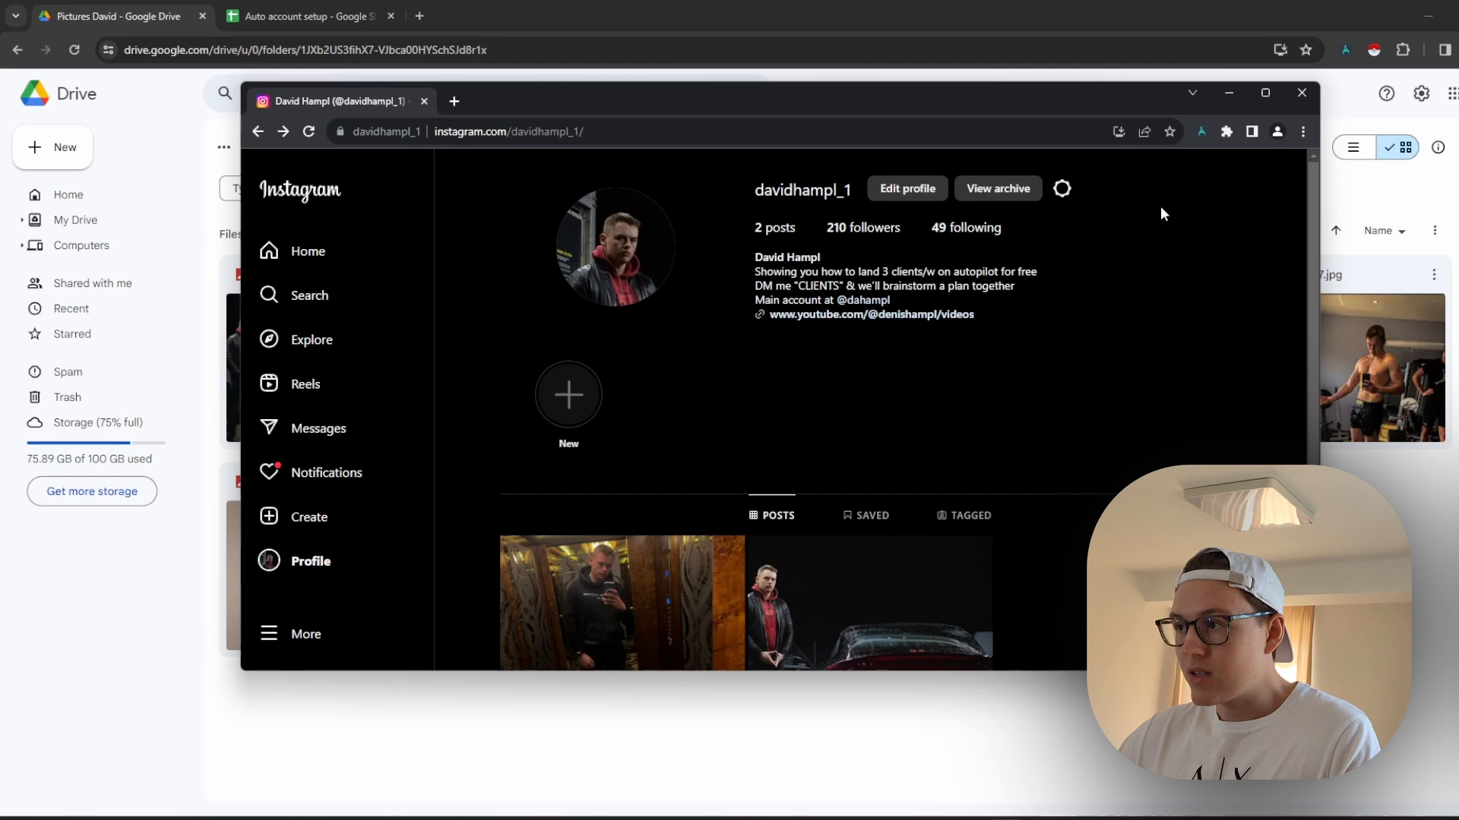
mouse_move(895, 567)
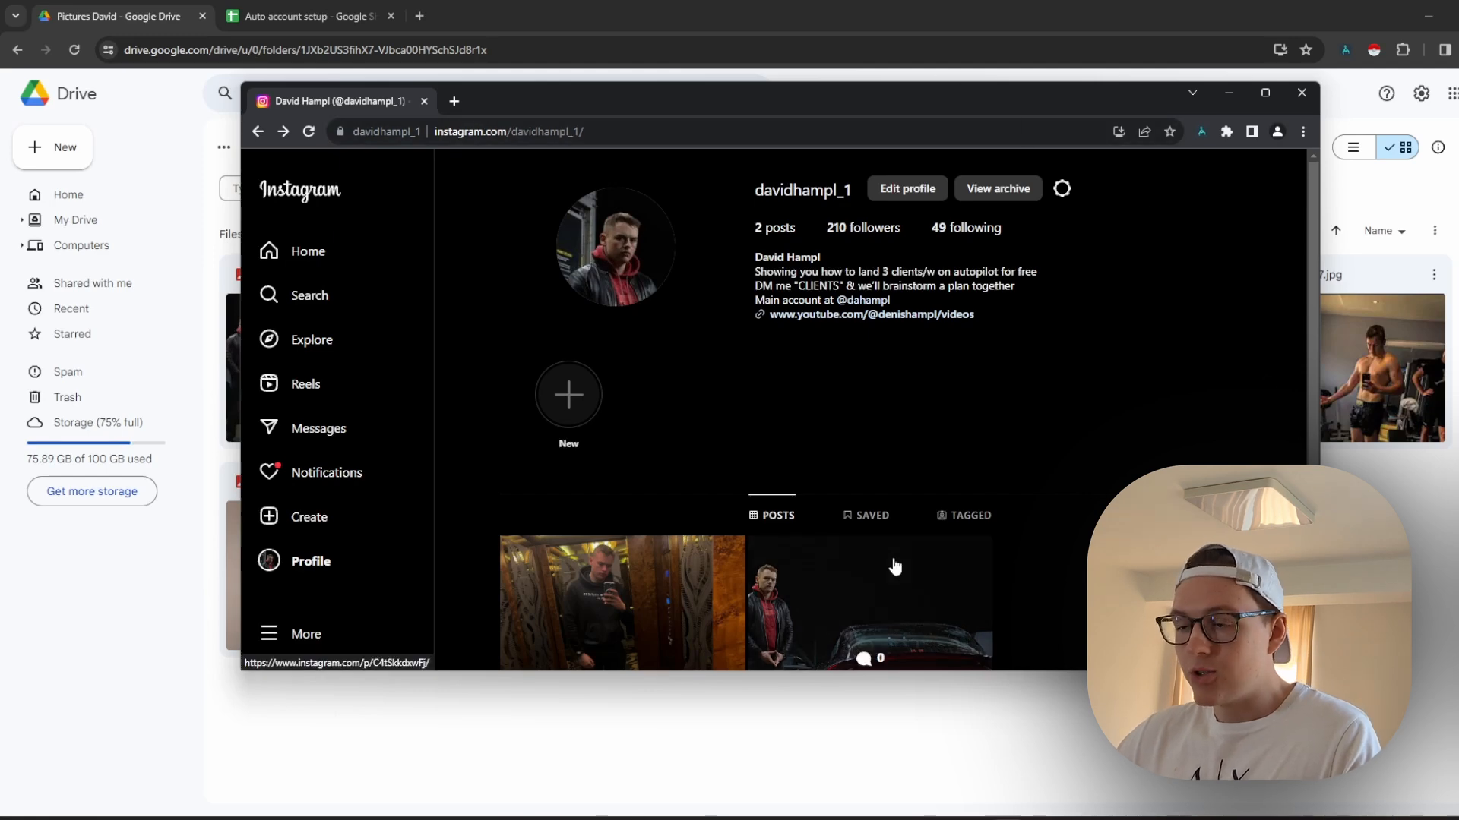
Start a new Instagram post and advance past cropping to the edit stage
scroll(down, 3)
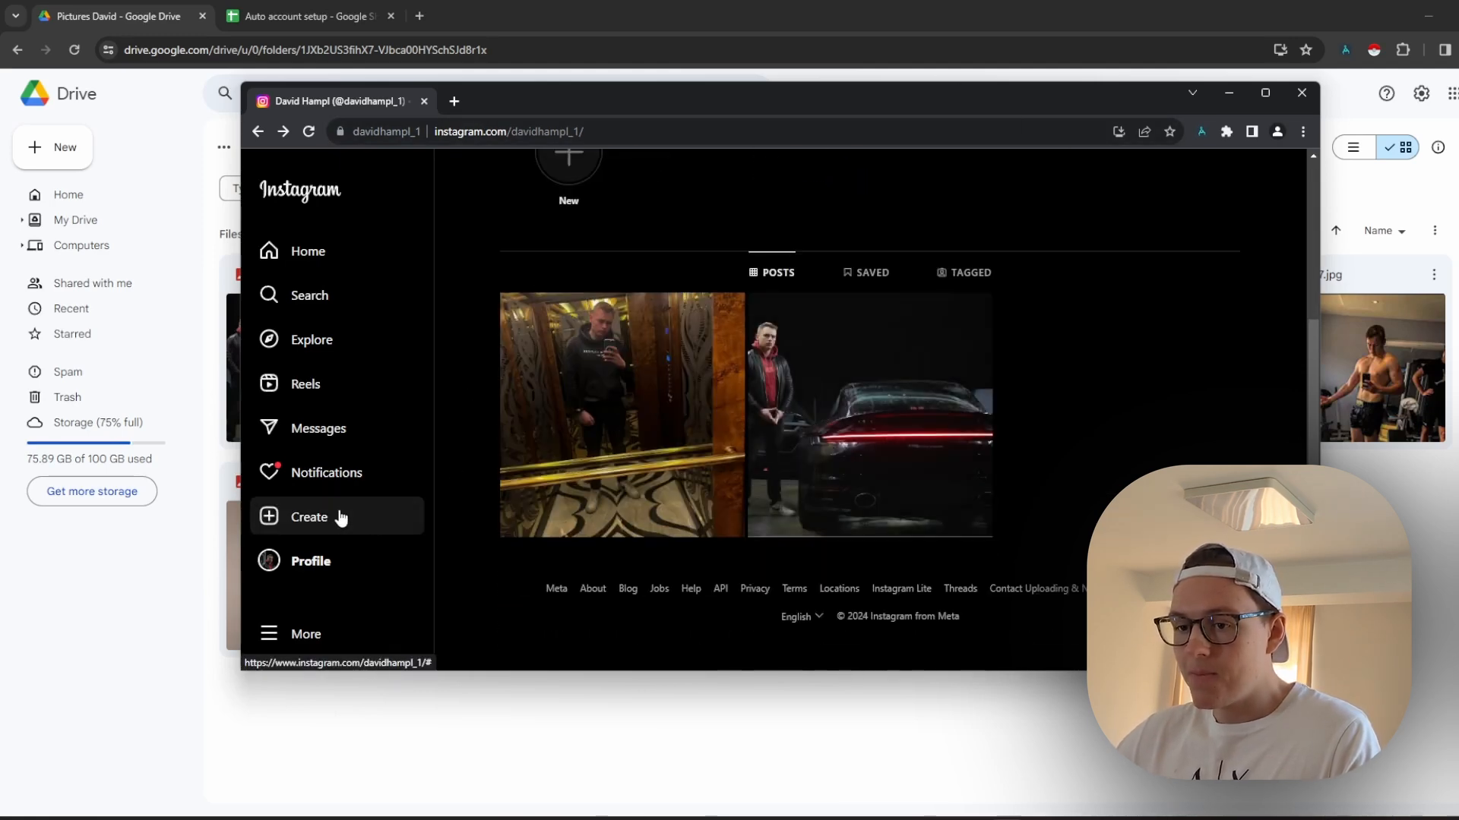
click(309, 516)
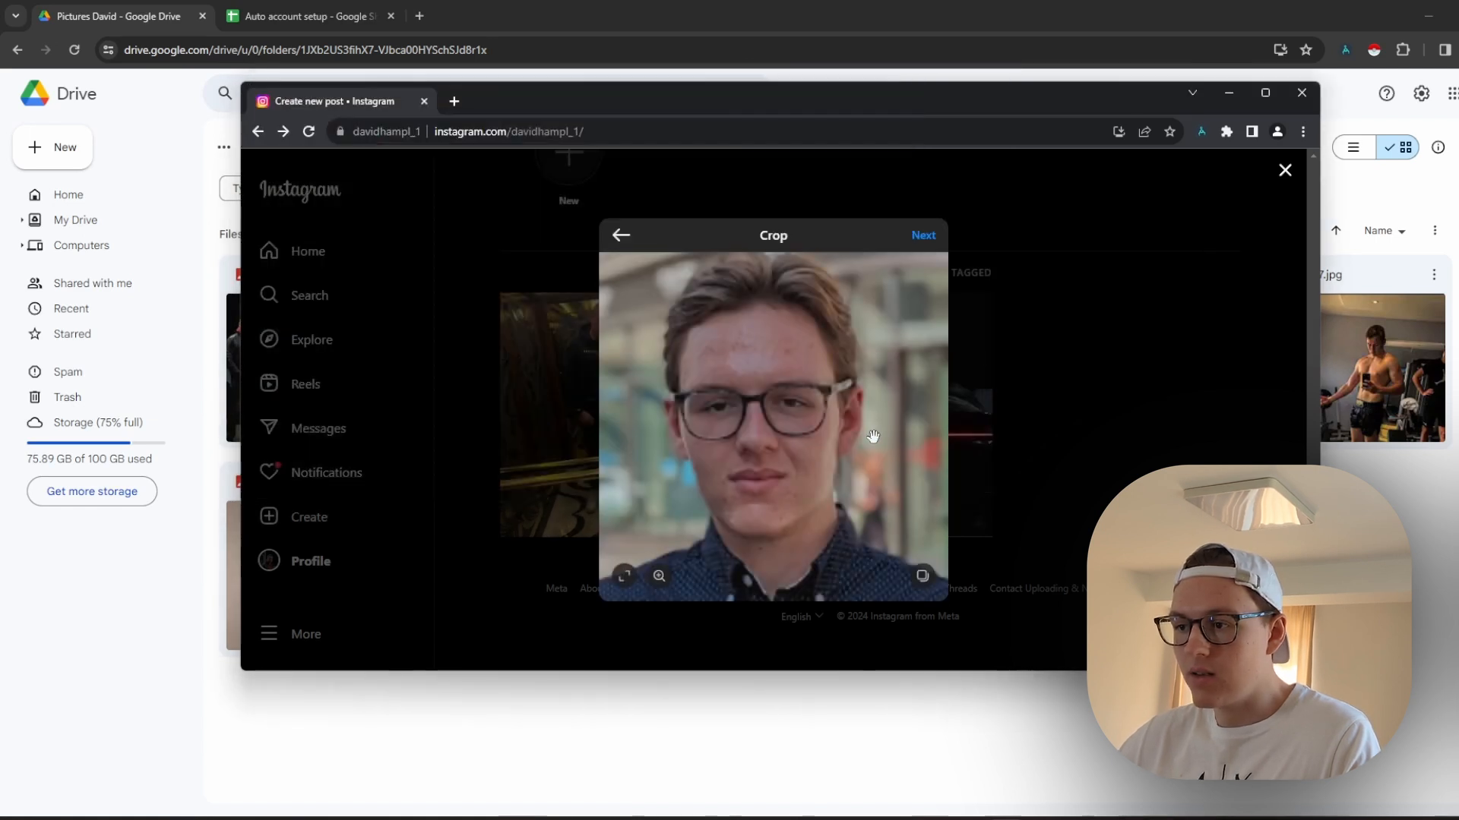
click(922, 234)
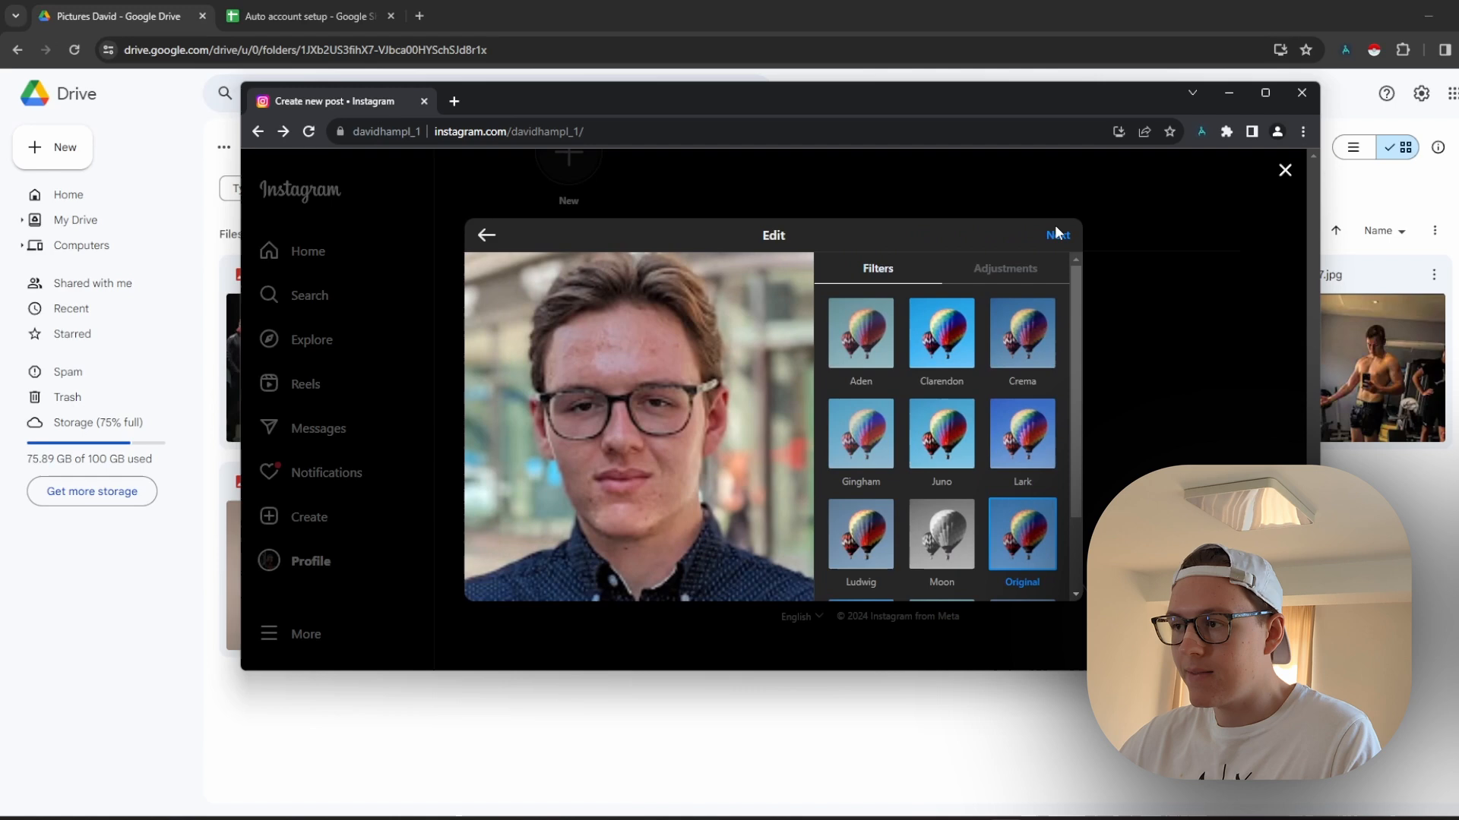
click(1058, 234)
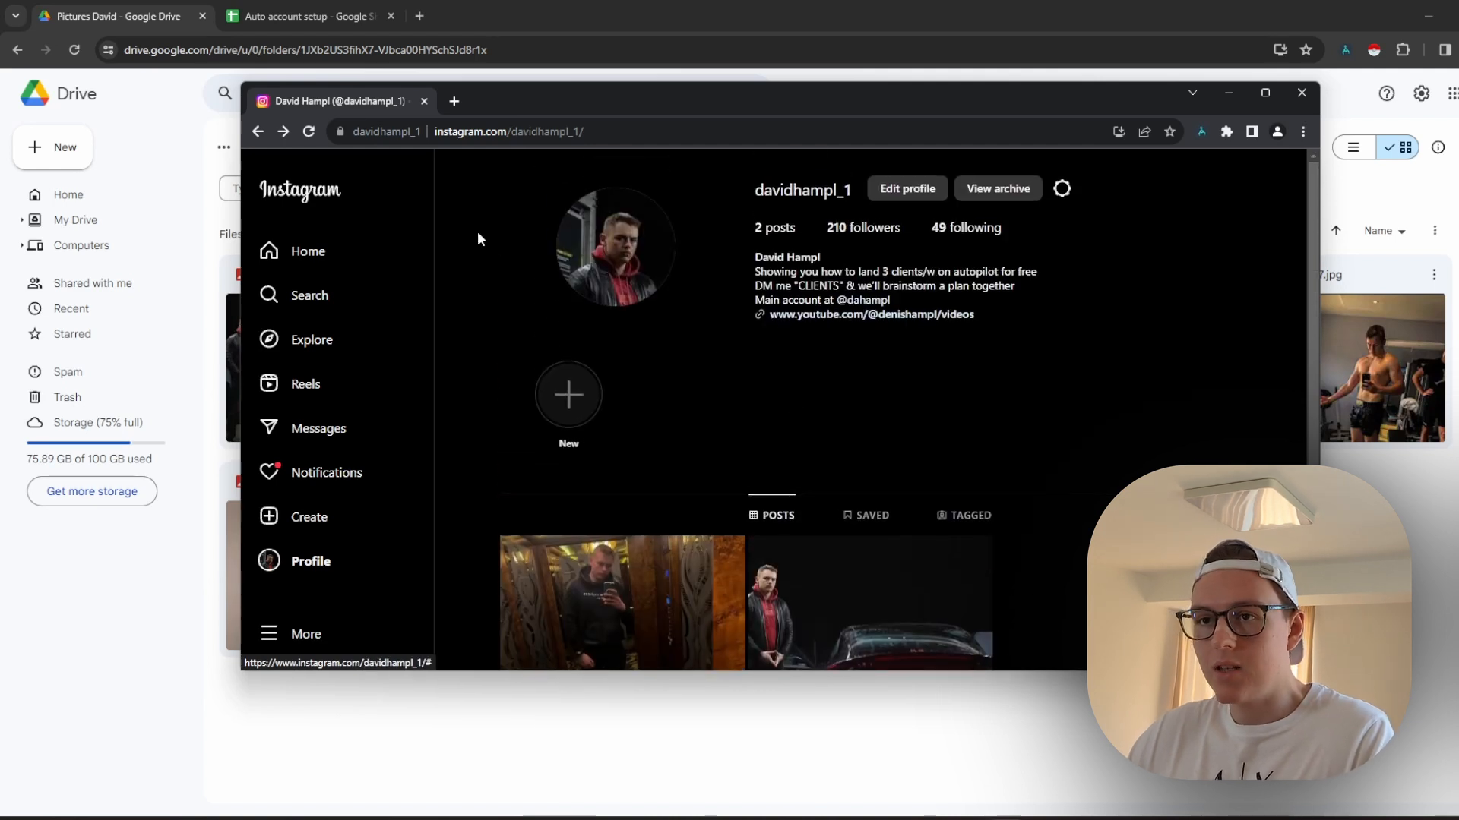
scroll(down, 3)
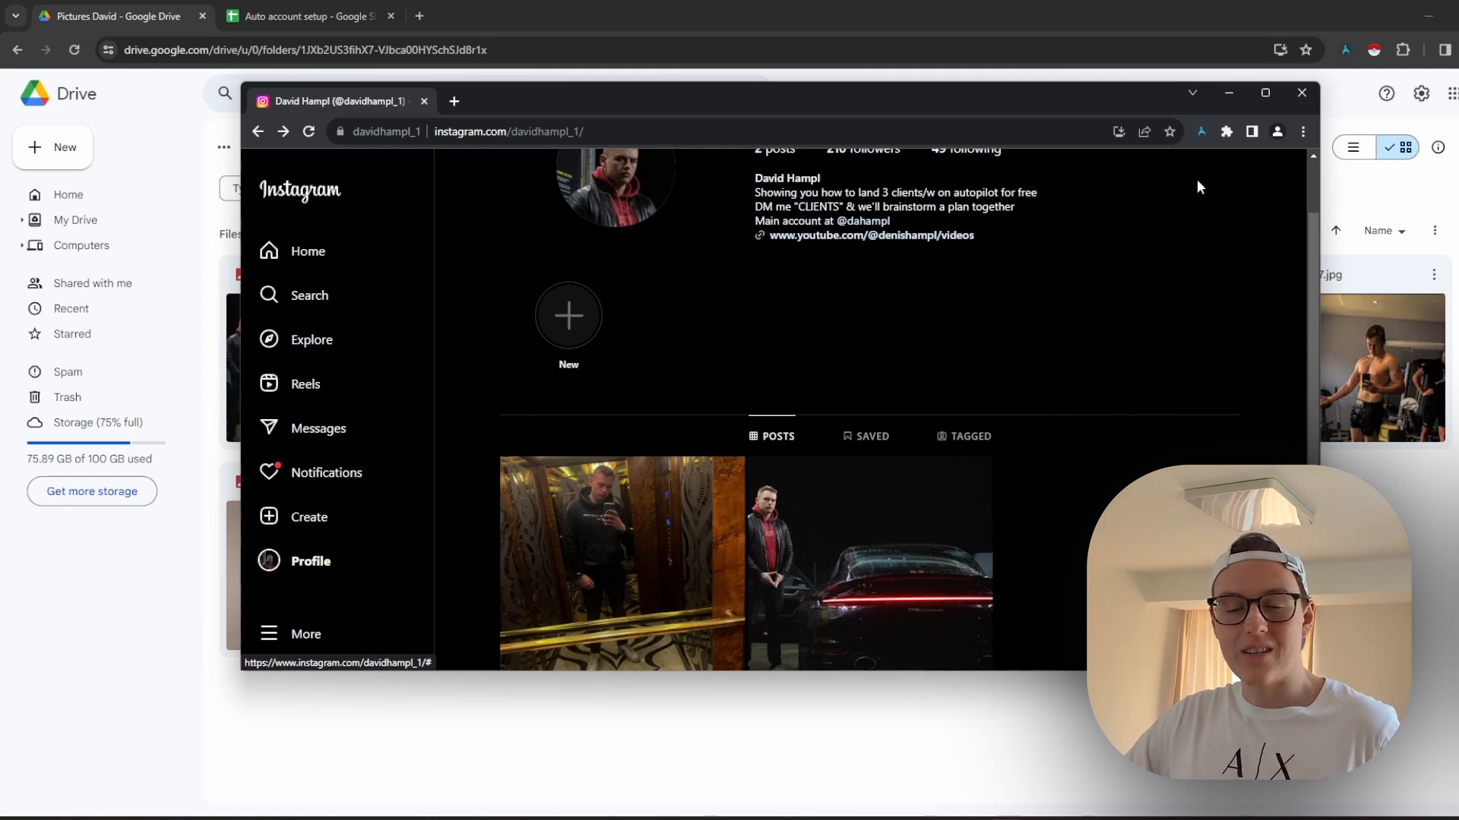
Check the installed browser extensions list, then bring the Pictures David Drive folder forward
click(1224, 130)
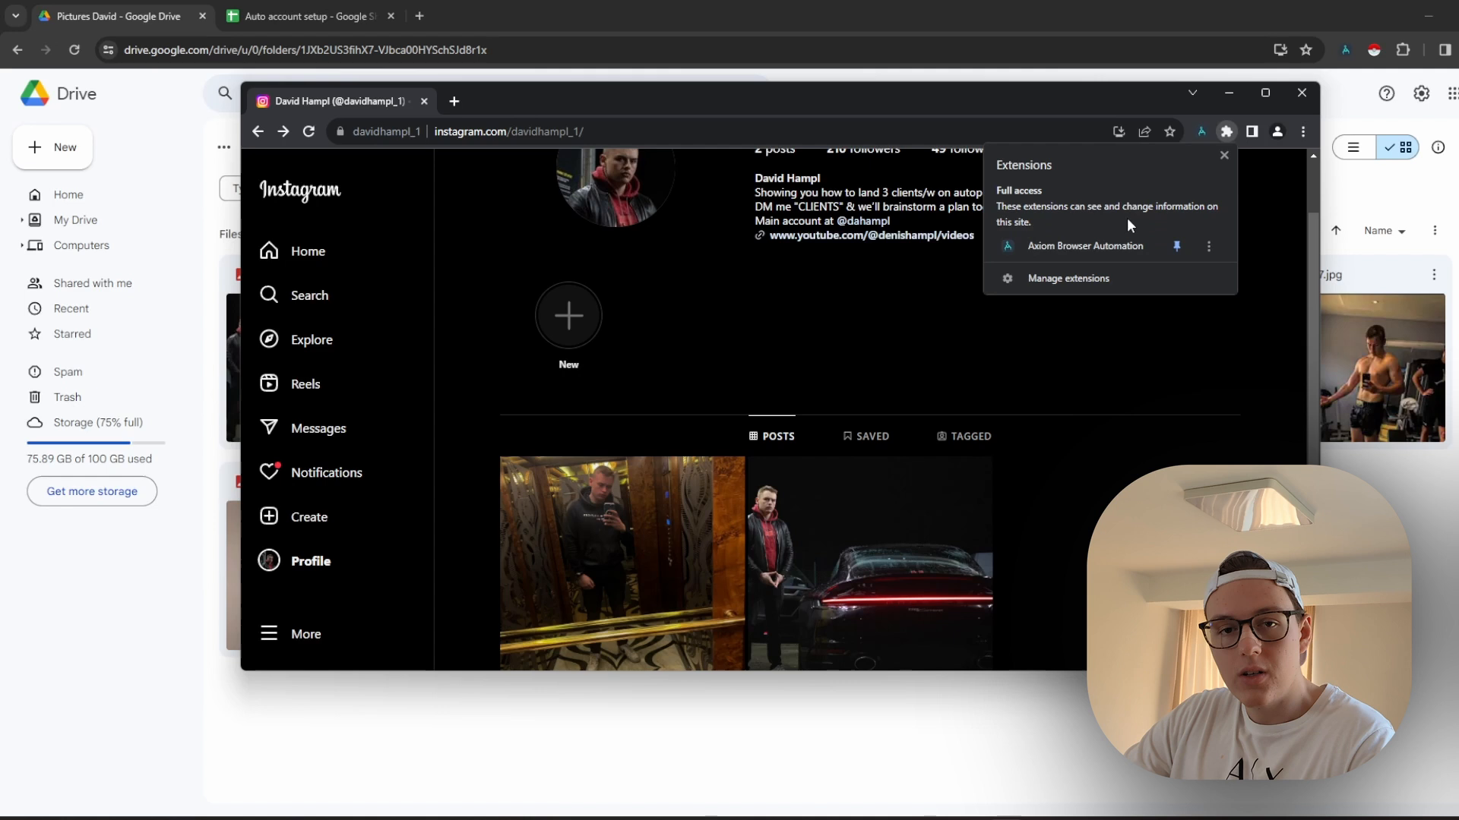
mouse_move(1048, 234)
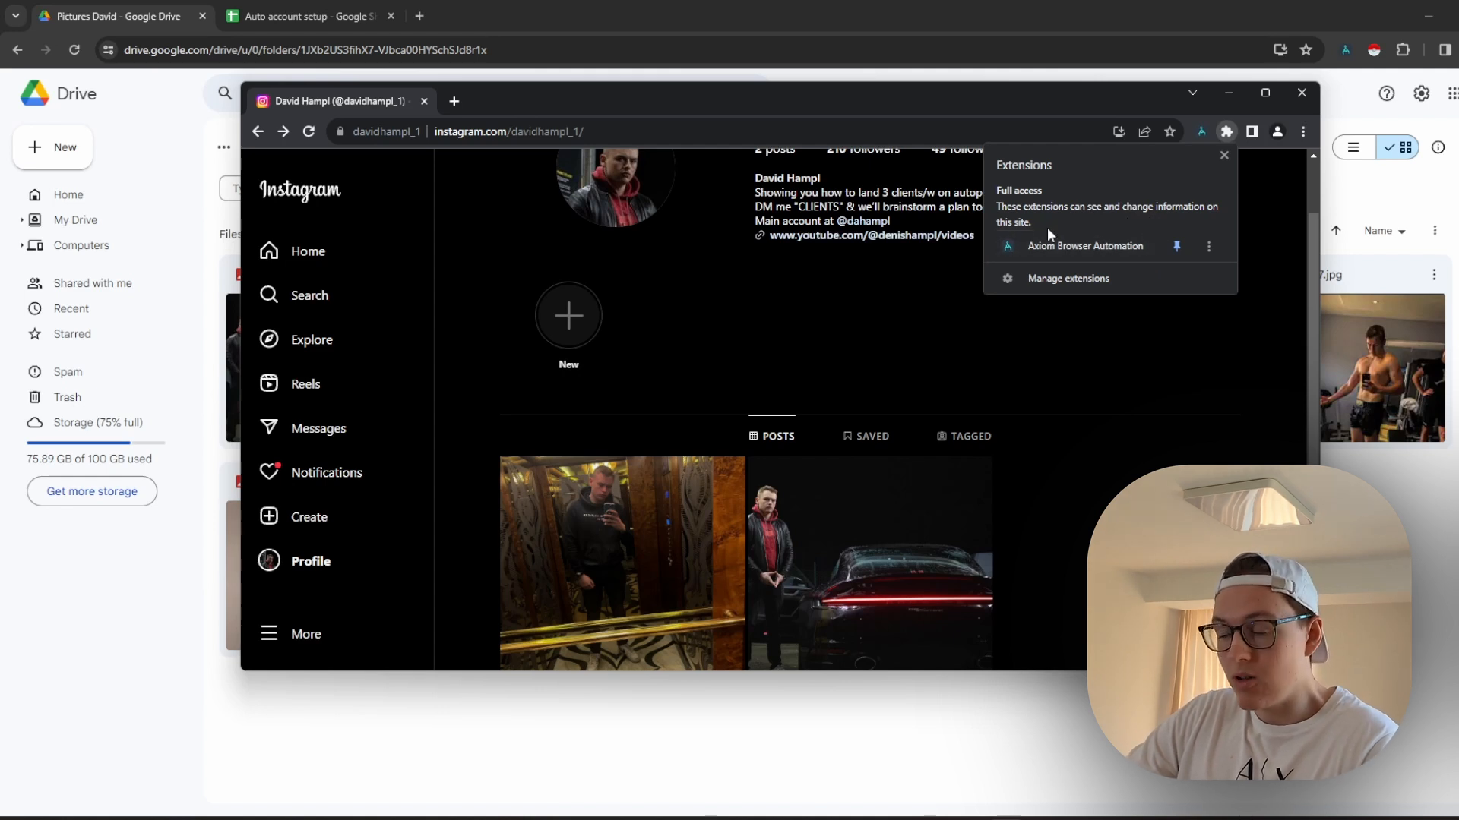
click(1097, 239)
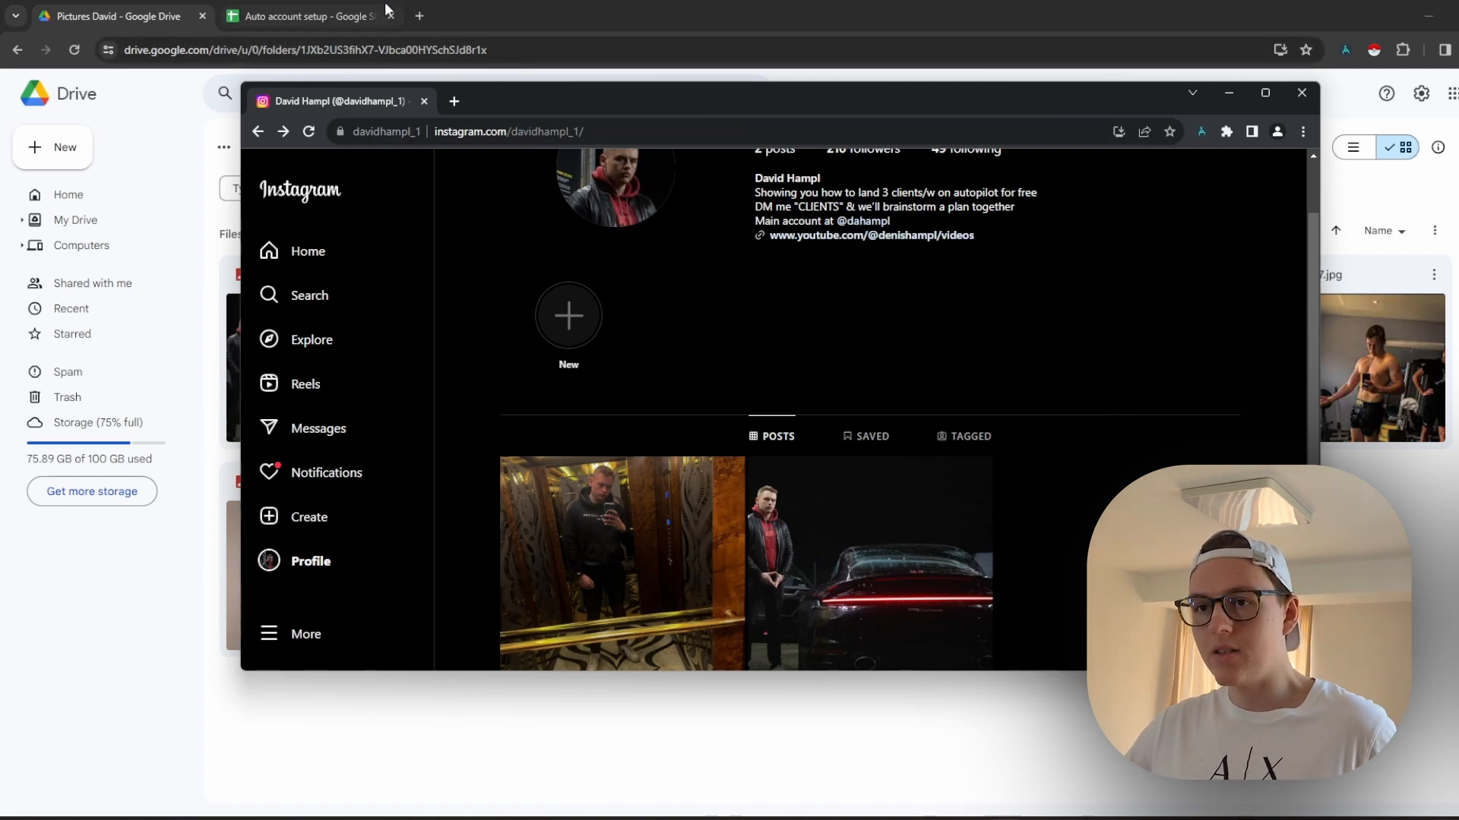
click(1302, 93)
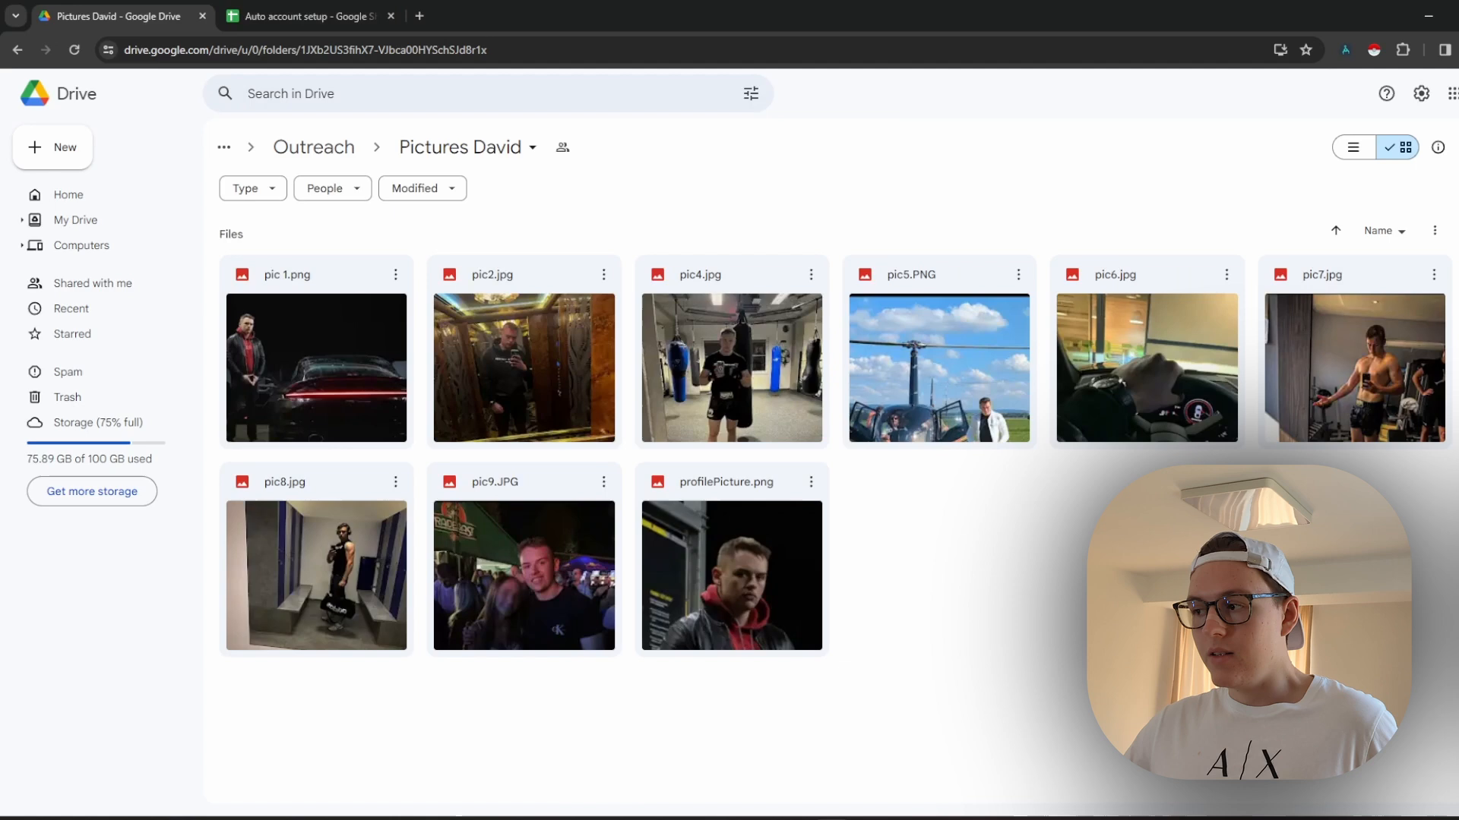
key(ctrl+a)
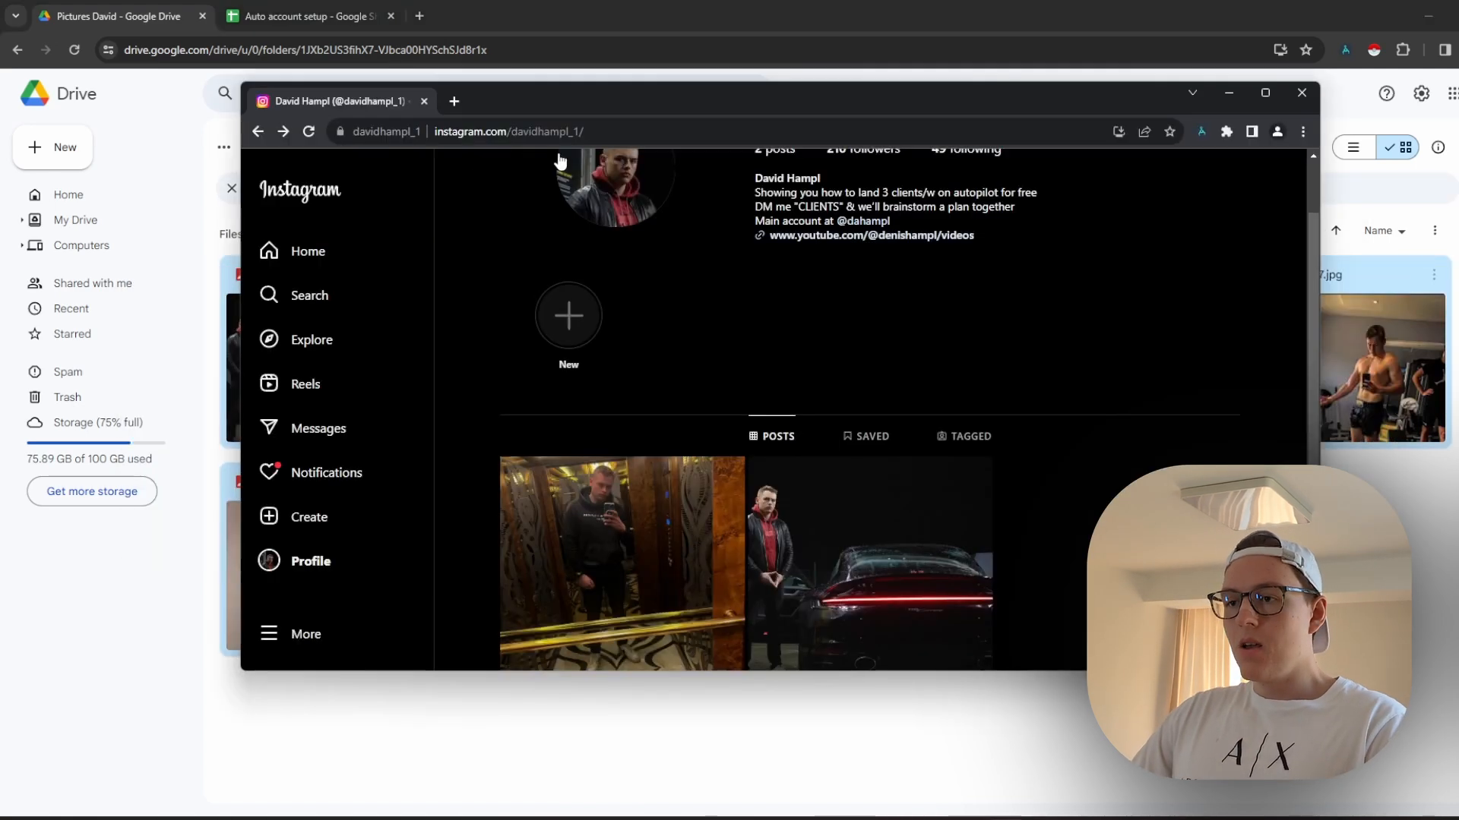
Search Google for 'download instagram post' in a new tab, then return to the Drive folder
click(454, 100)
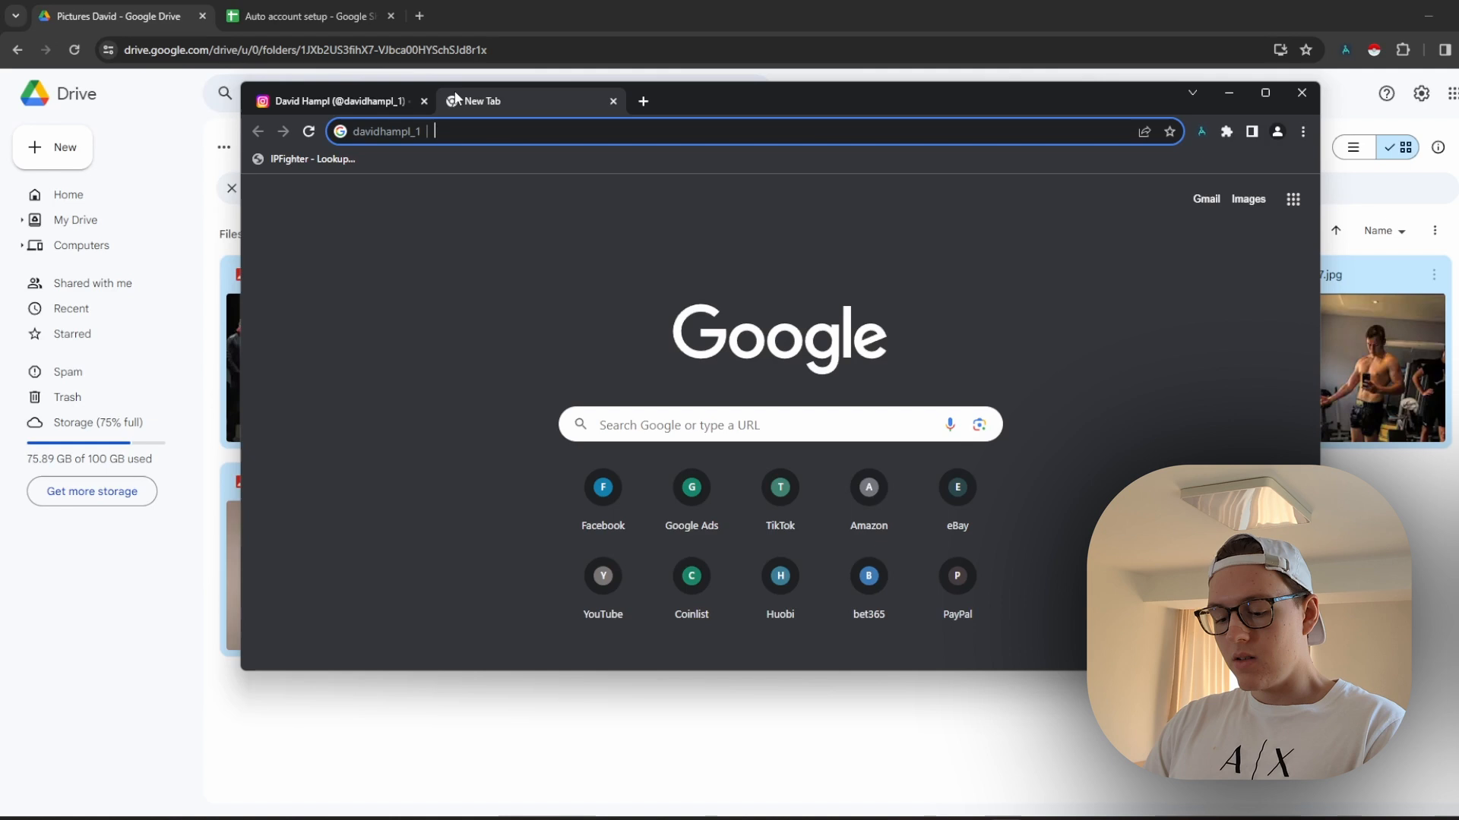
text(download)
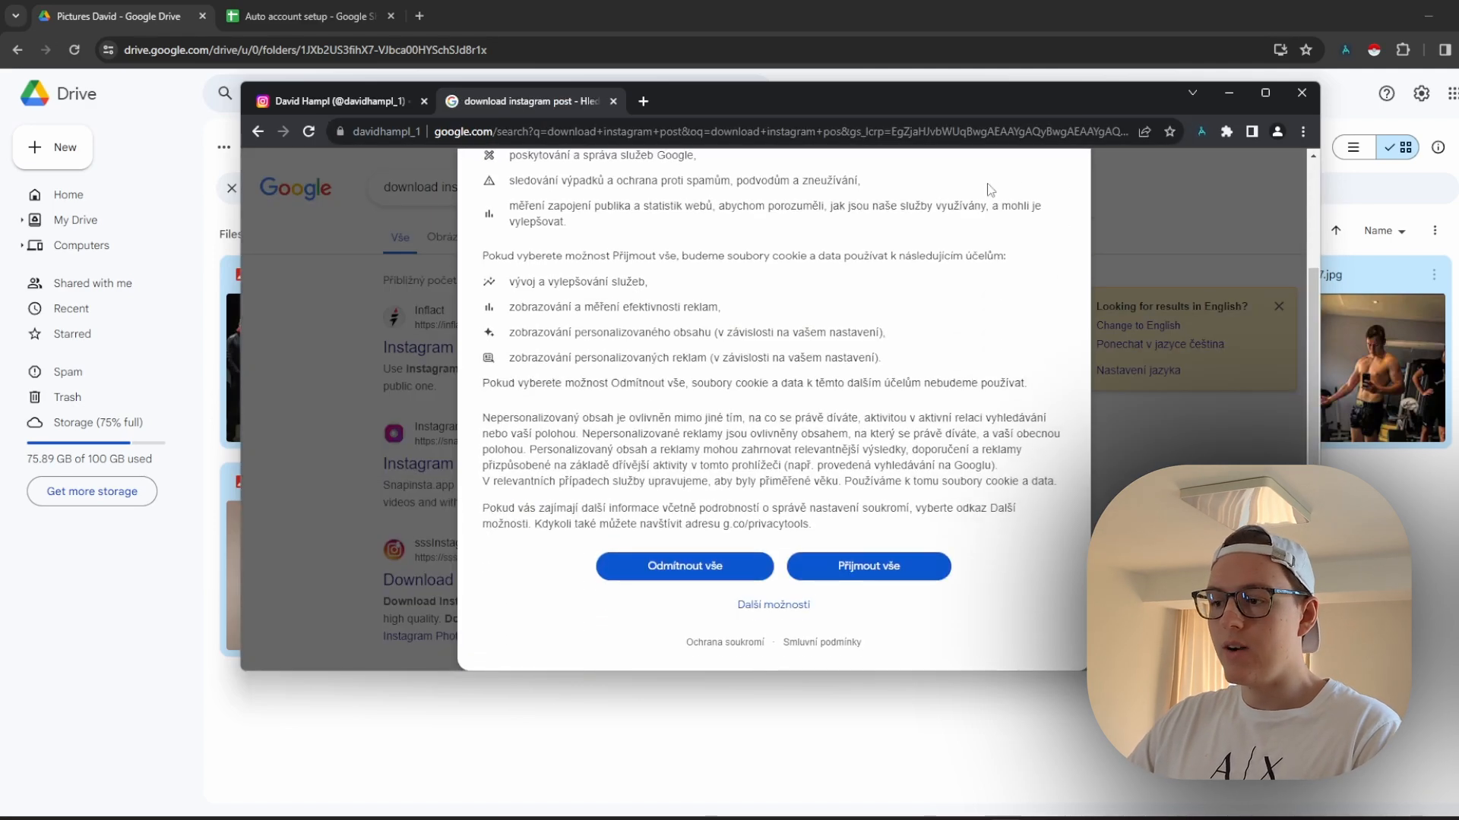
click(866, 565)
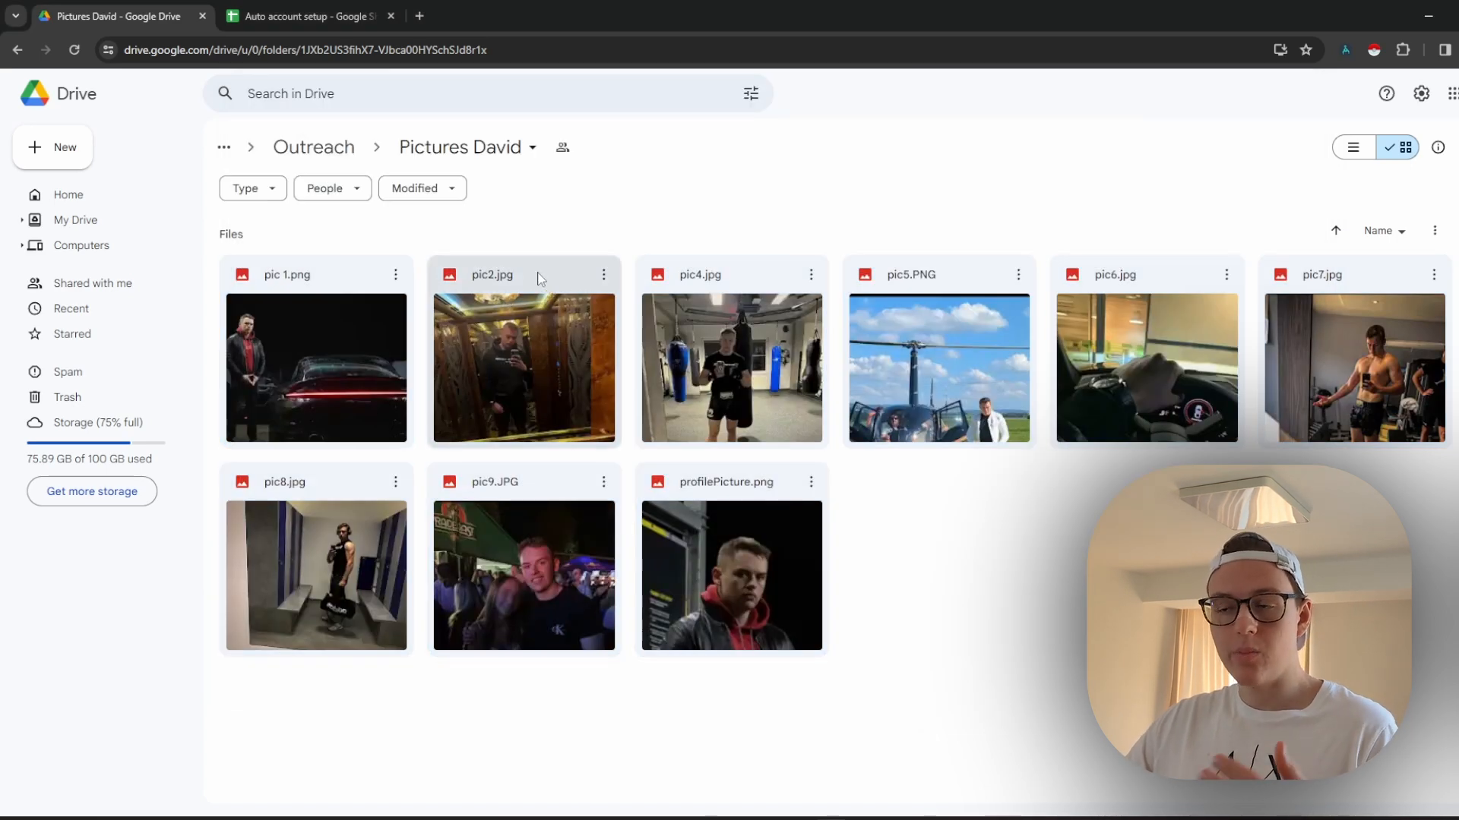
Add the caption 'caption' in the Auto account setup sheet and copy pic9.JPG's share link for it
click(307, 15)
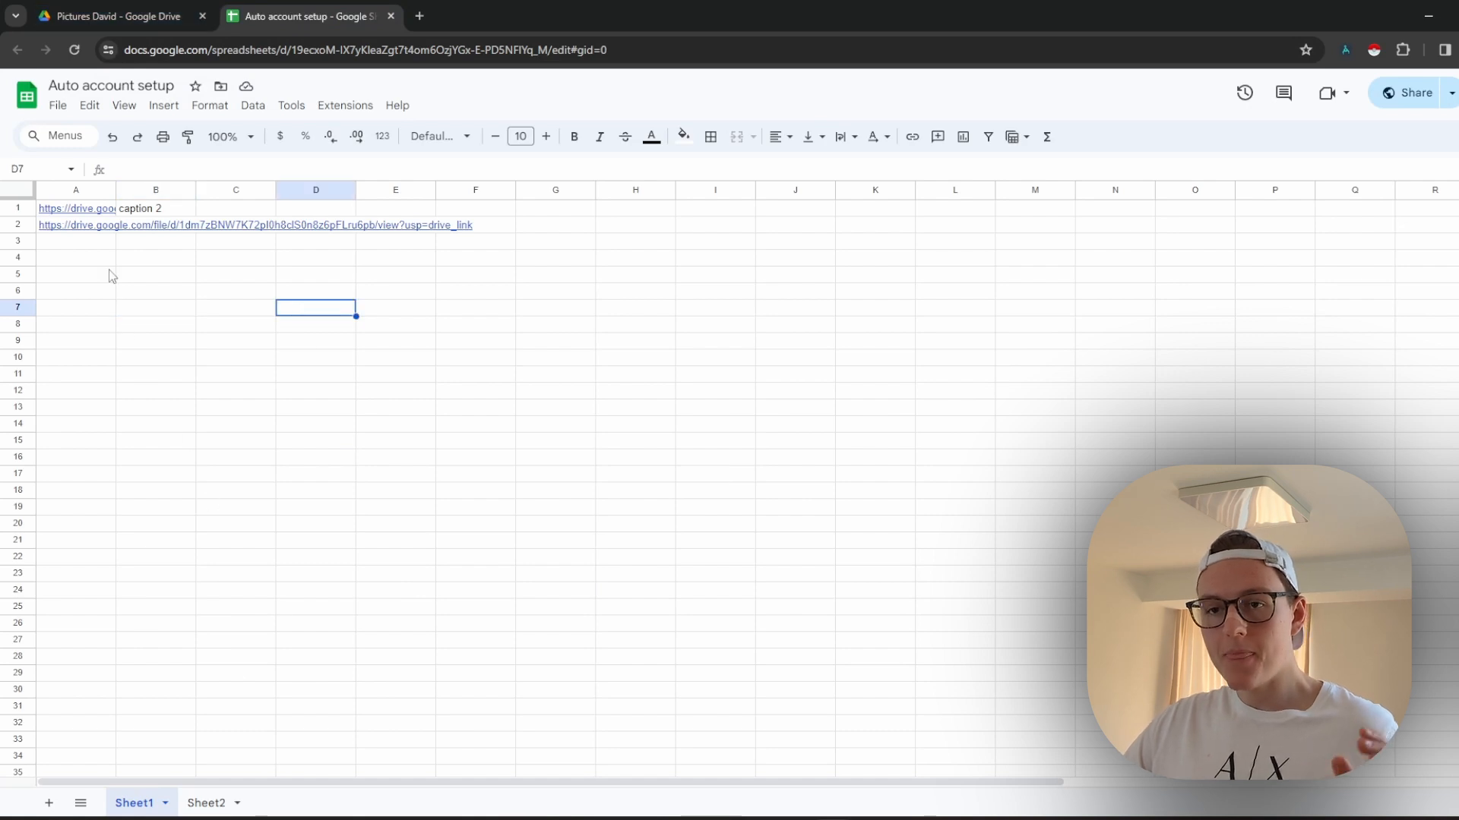
click(111, 16)
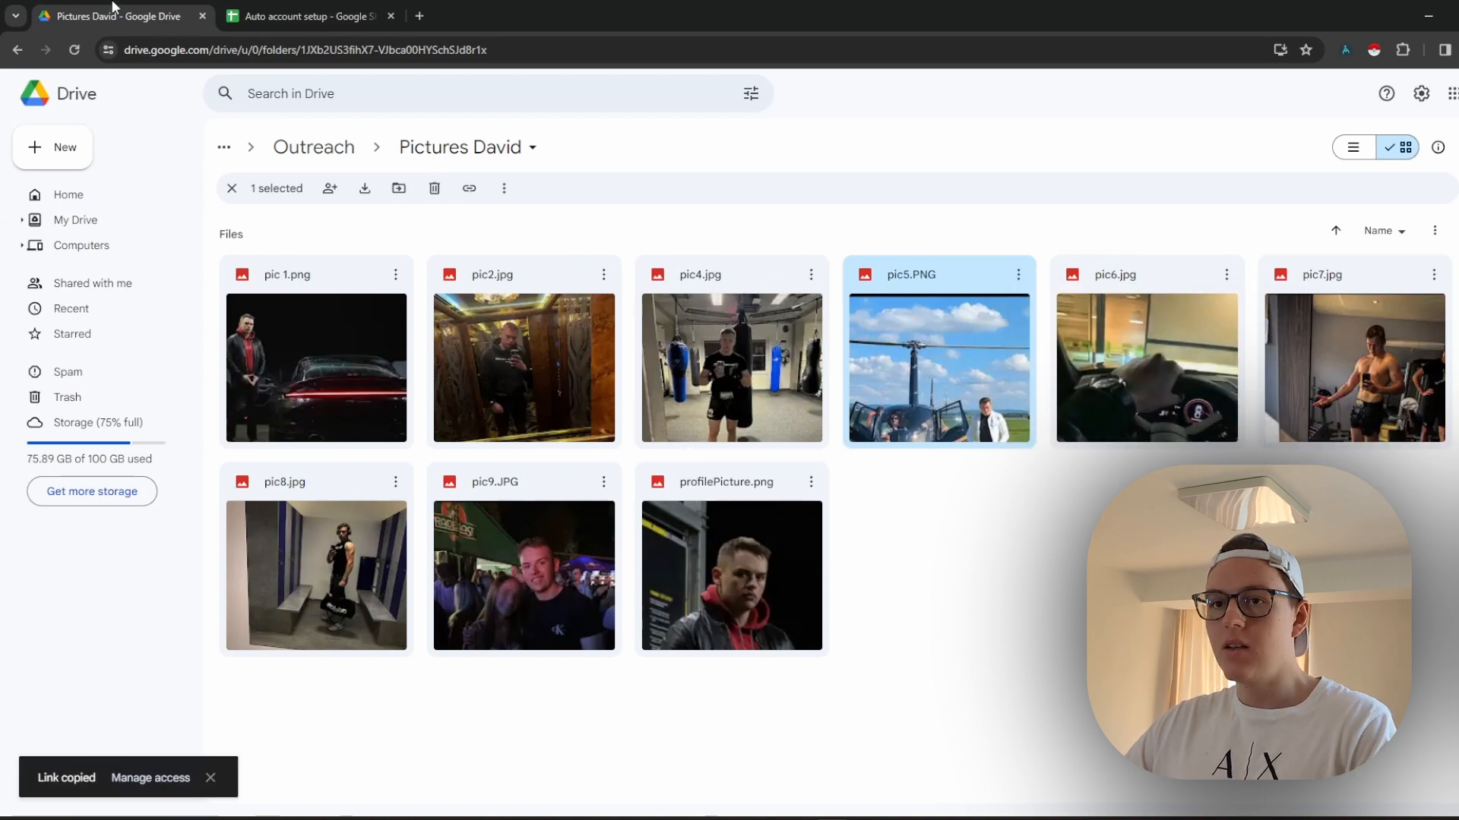
click(307, 15)
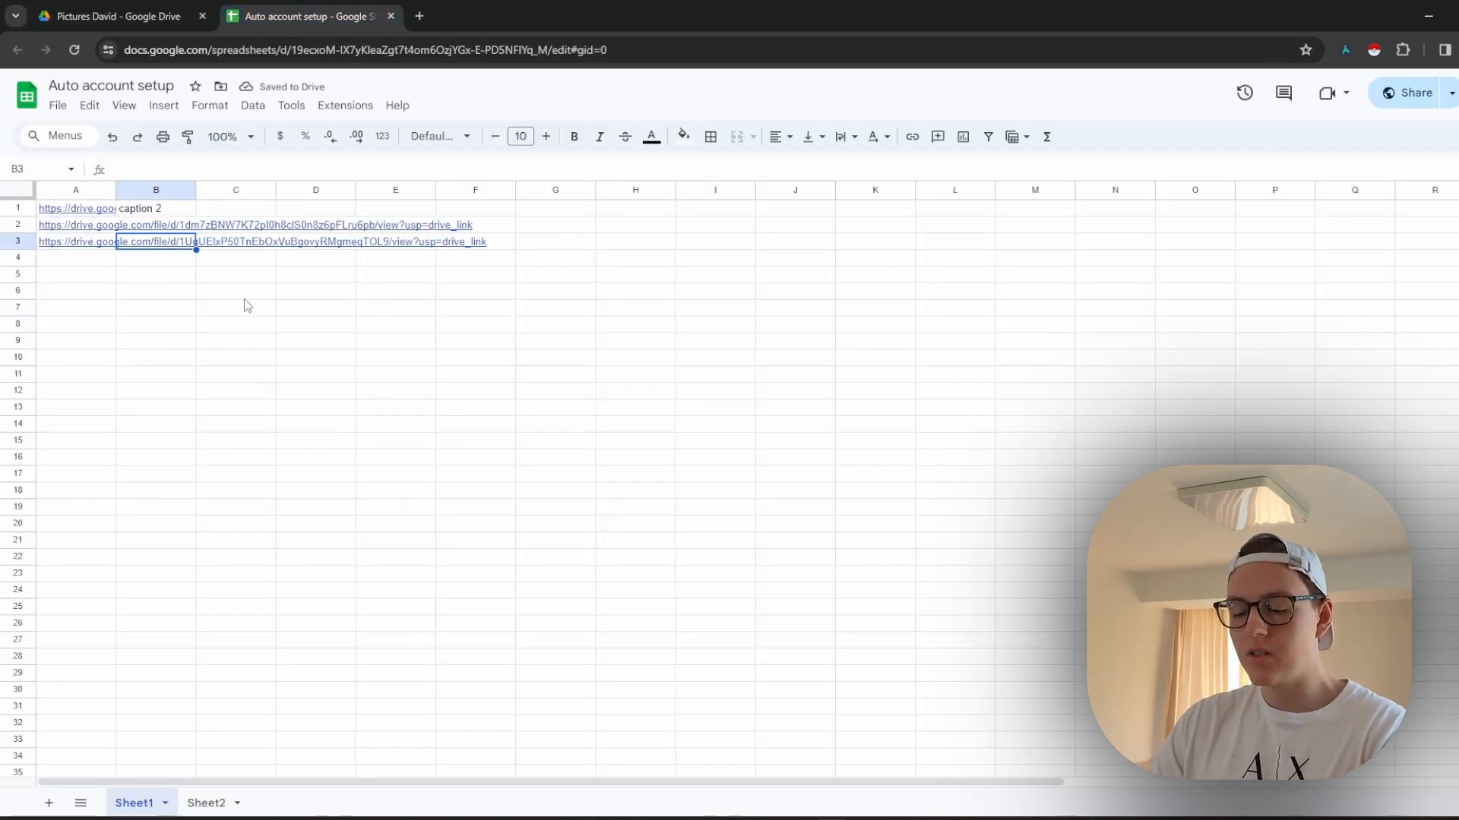
text(caption)
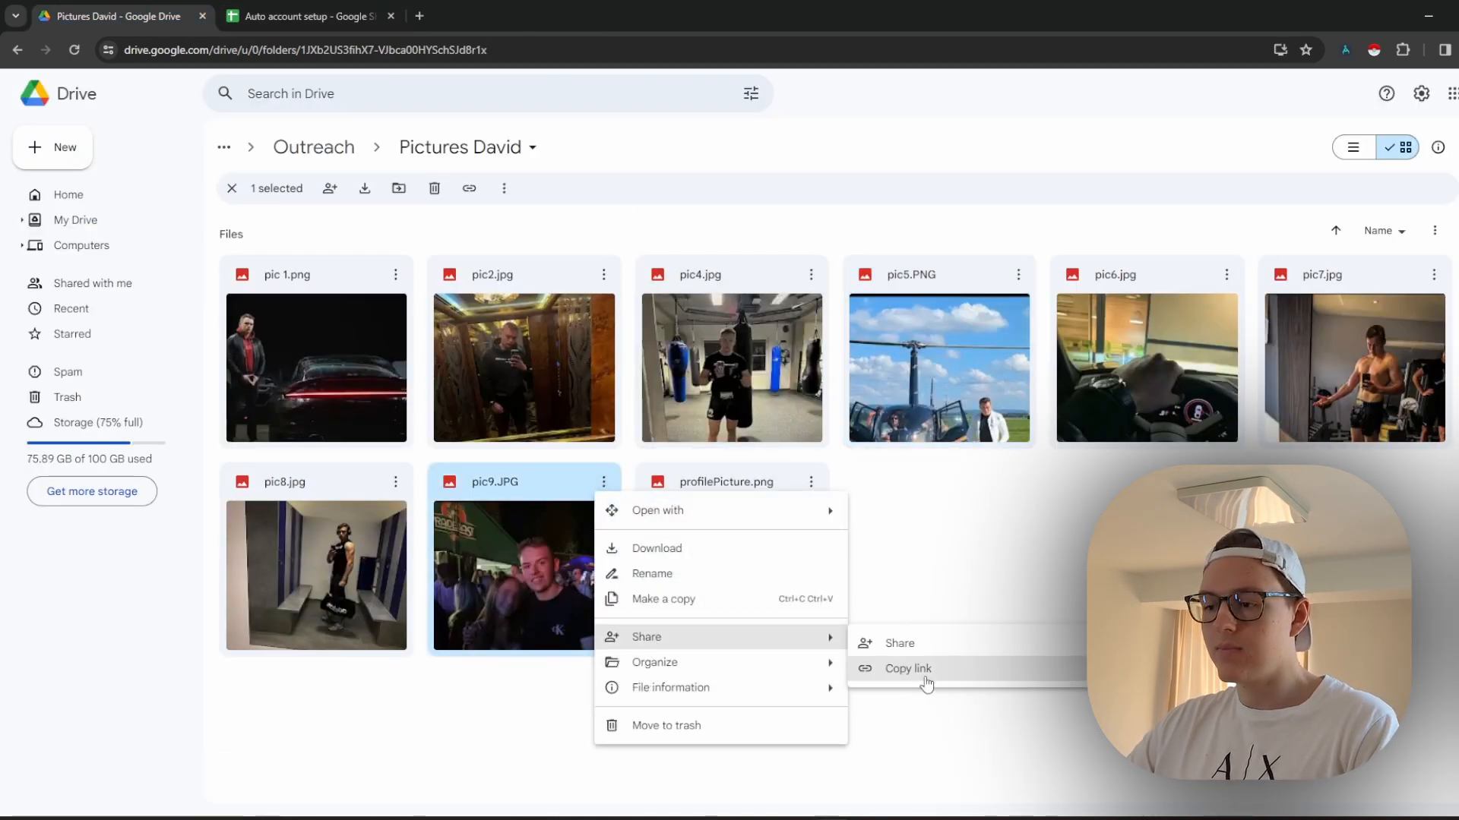
click(310, 15)
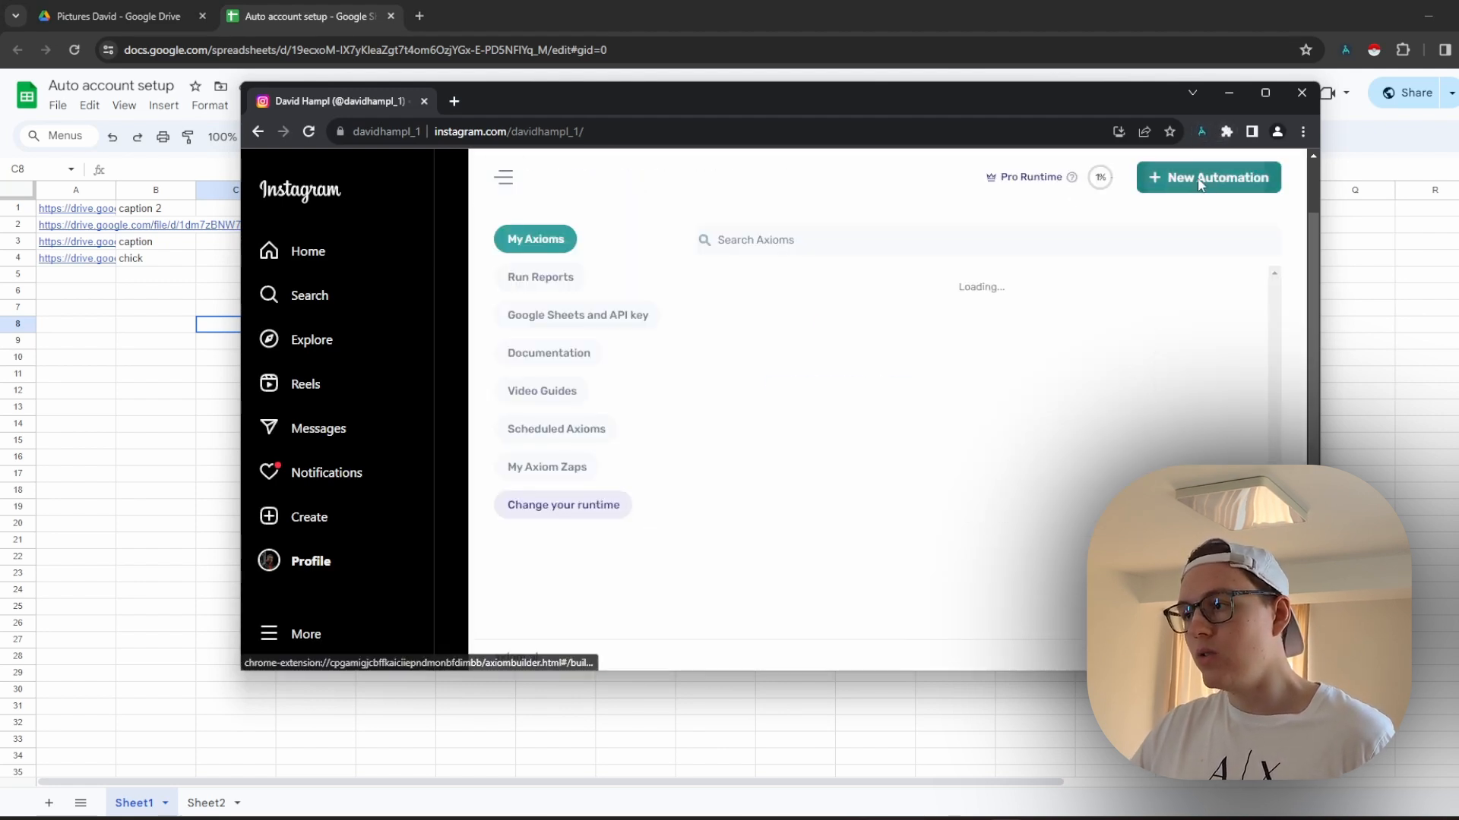
Import Profile Setup Instagram(1) with Auto account setup as its source sheet and show its run options
click(1208, 176)
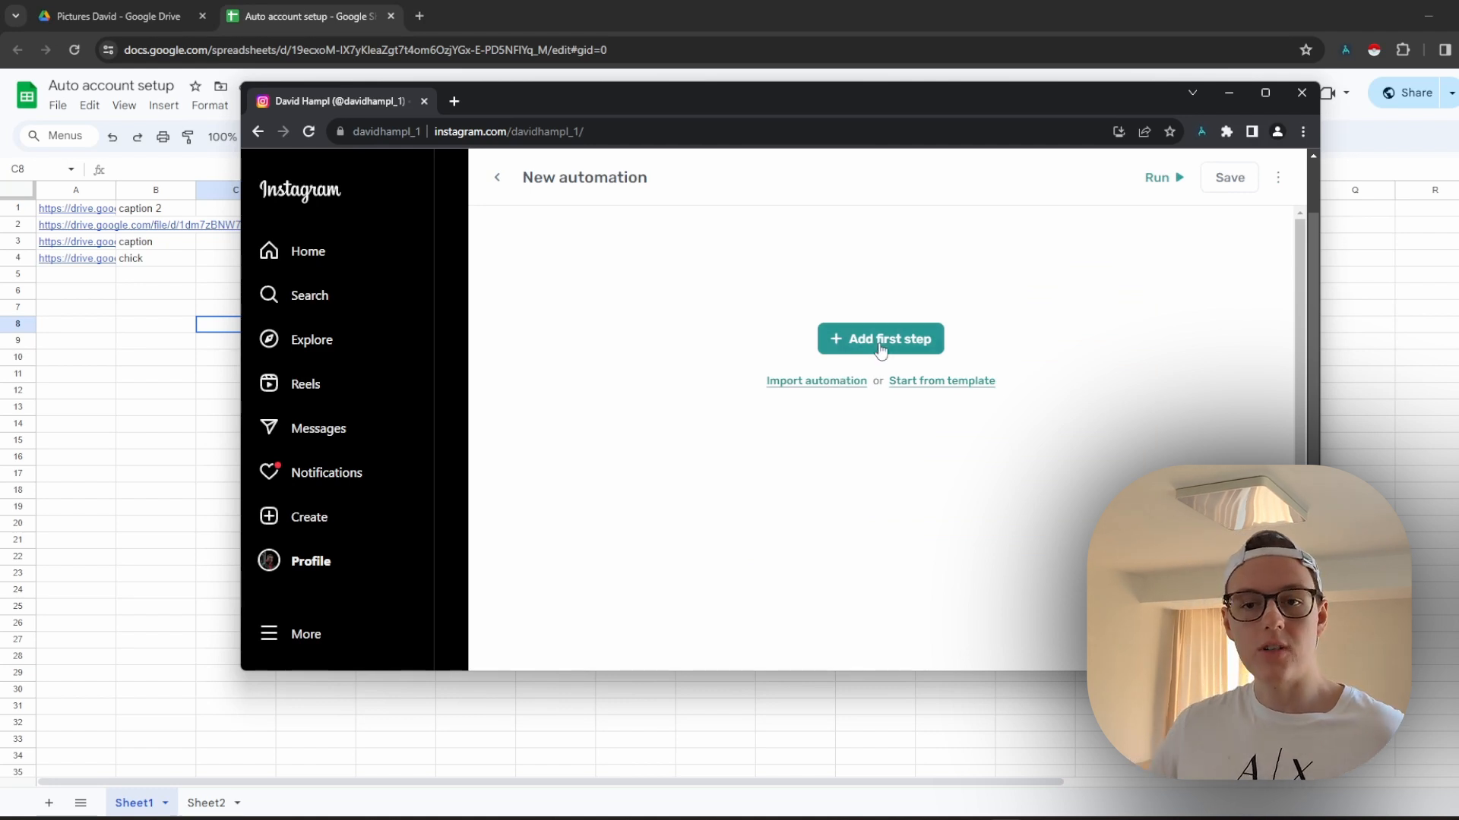
click(495, 178)
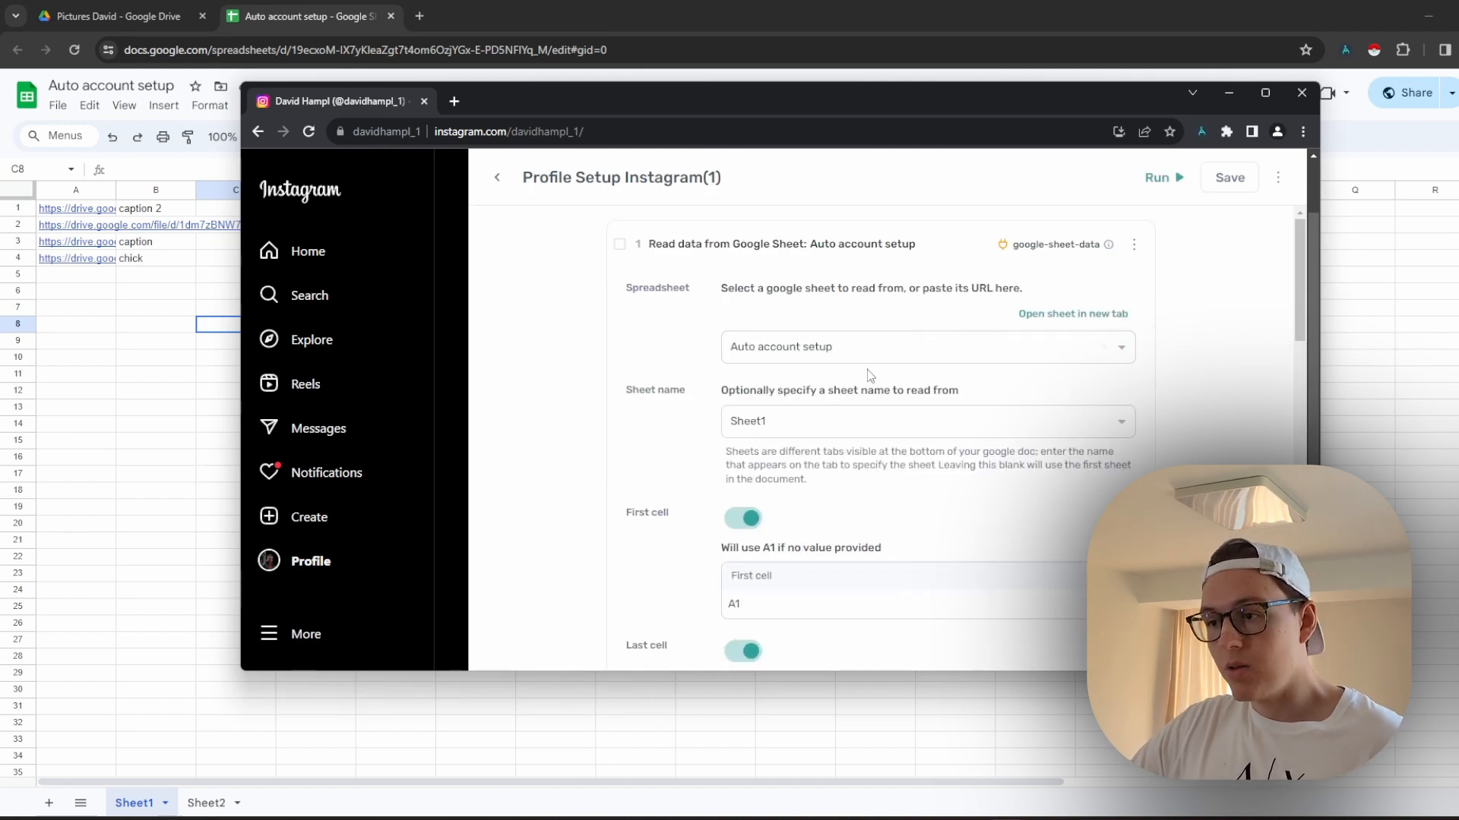
click(926, 347)
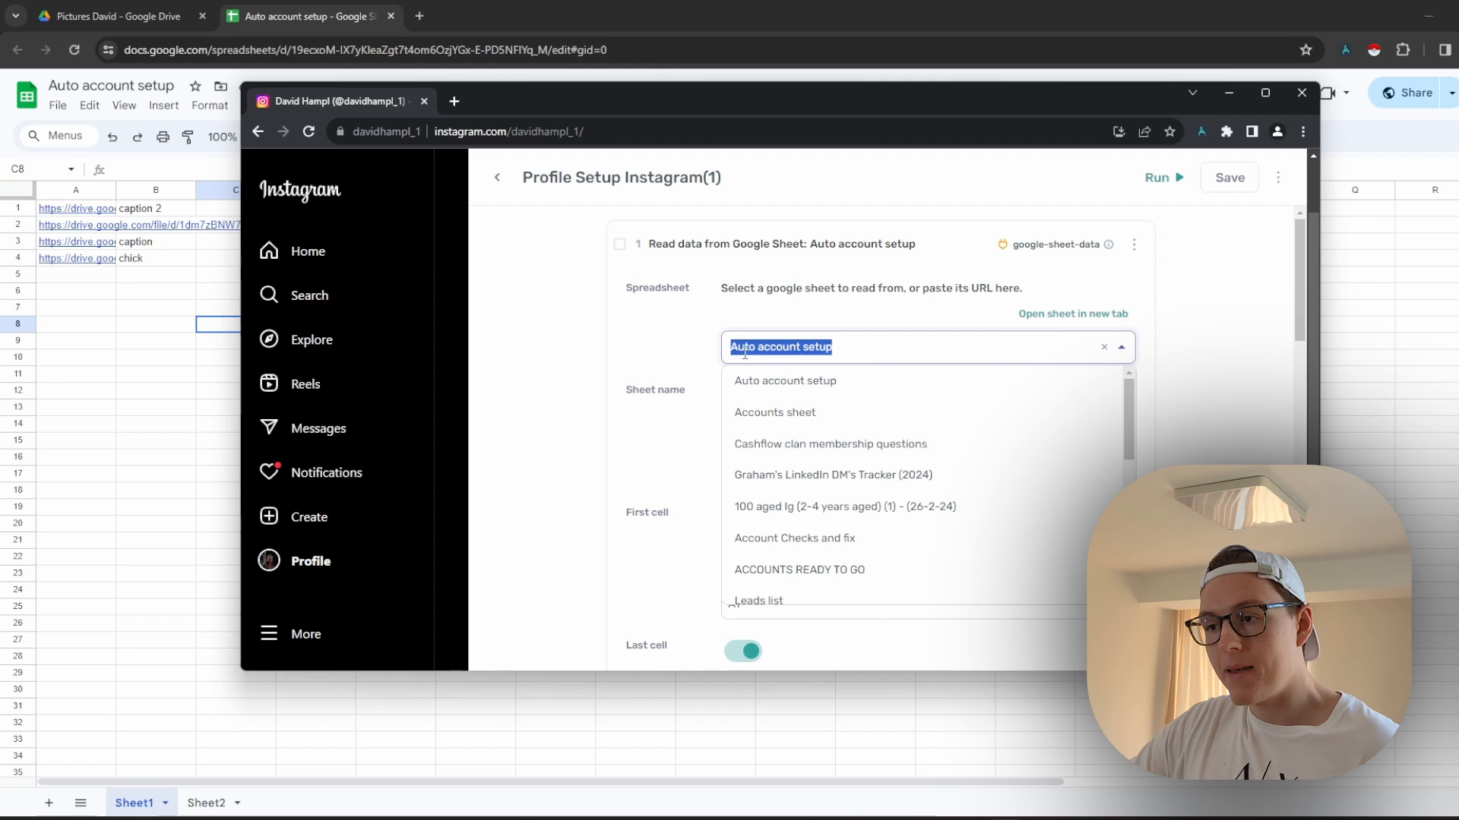
click(784, 380)
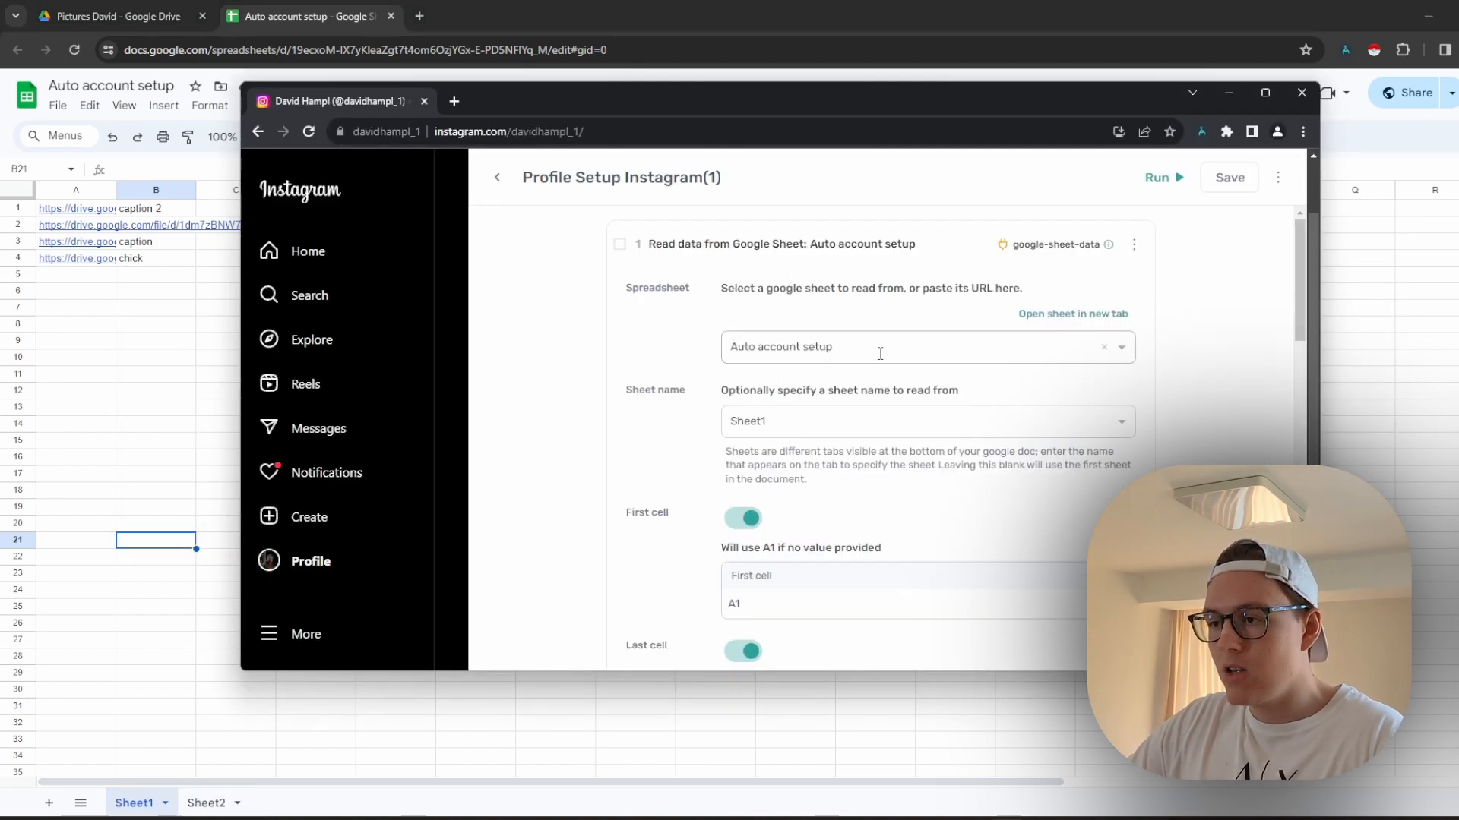
scroll(down, 3)
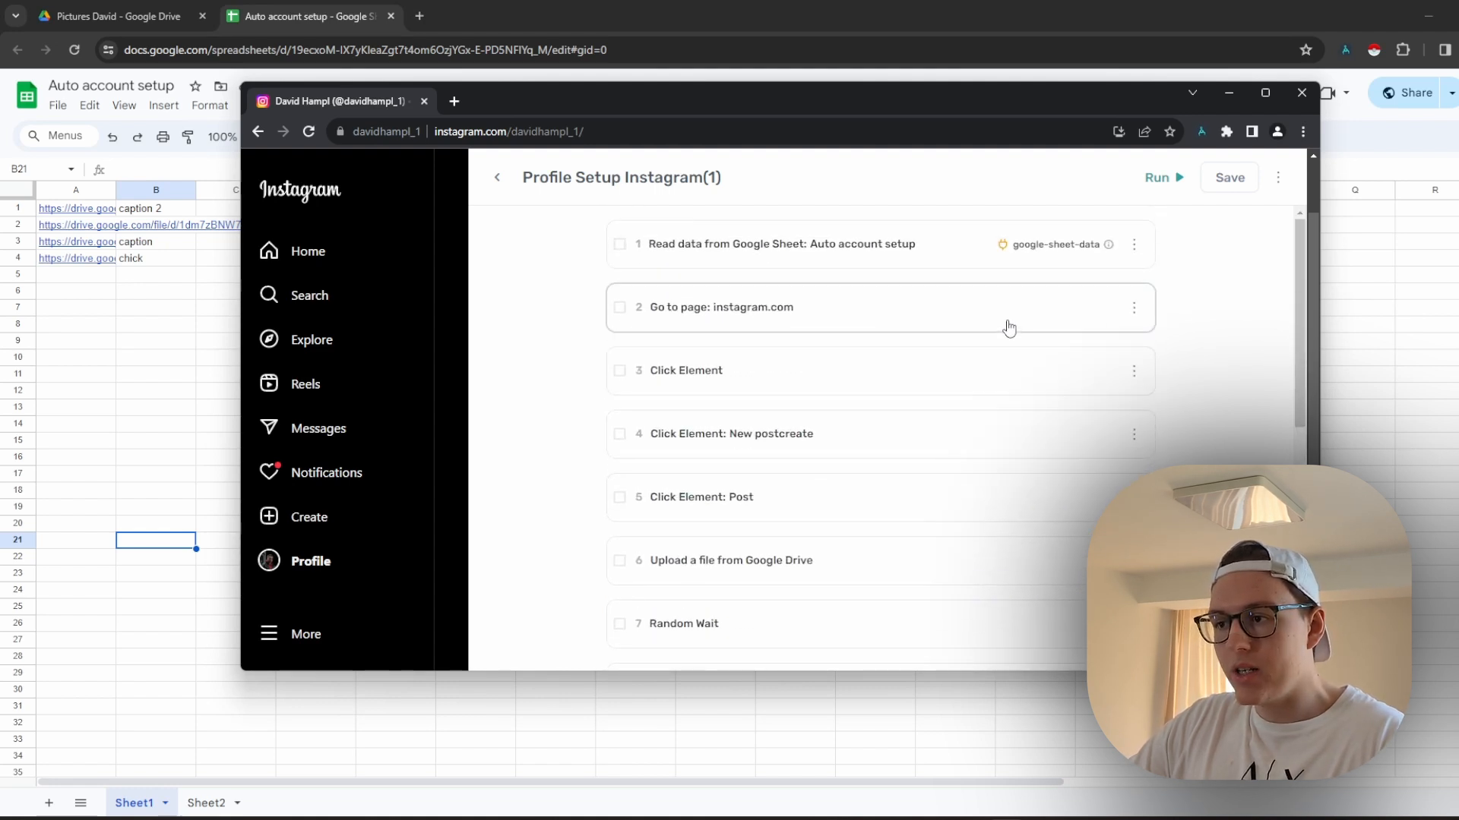
click(1157, 178)
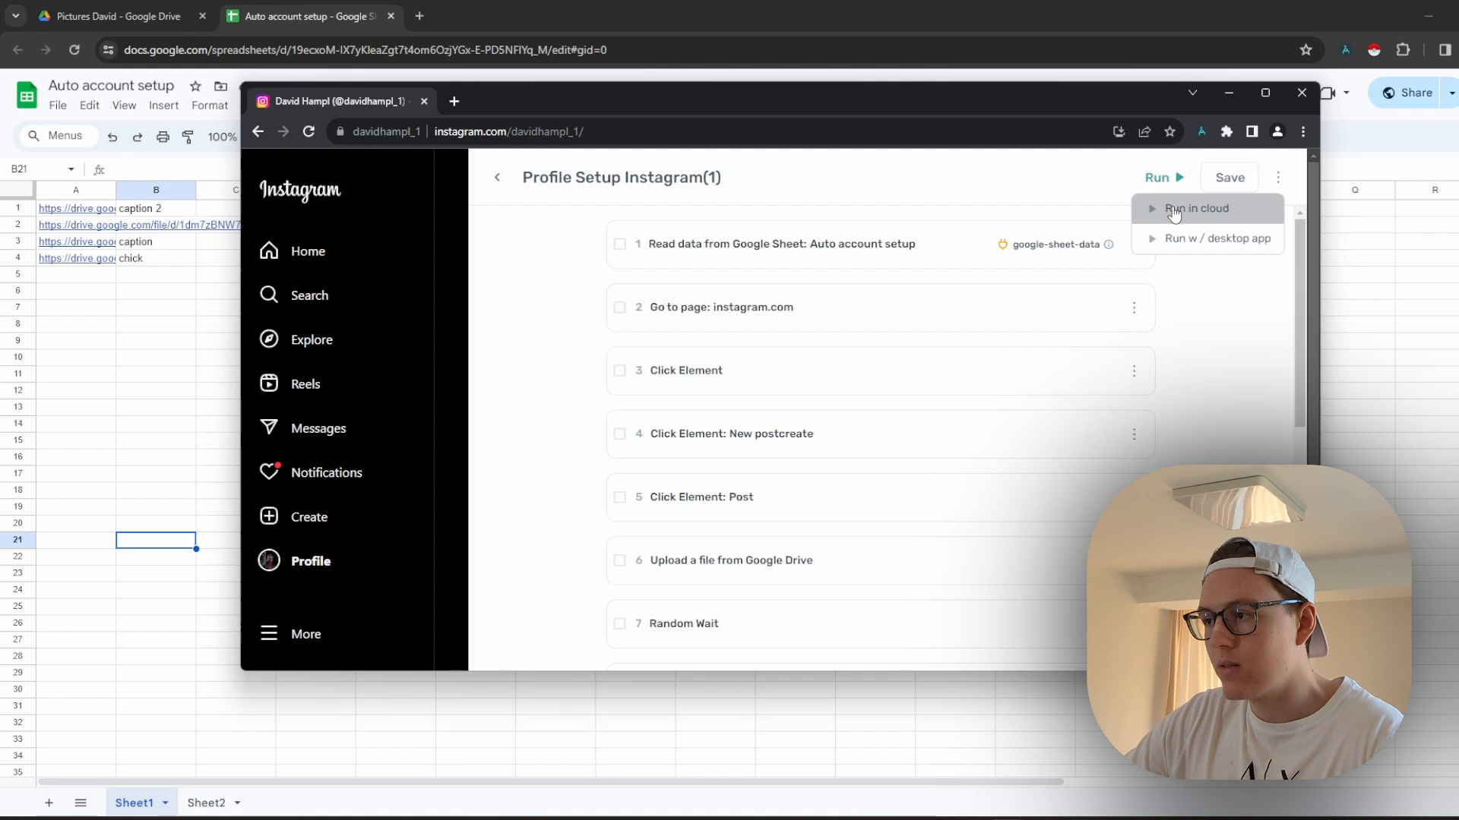
Run the Profile Setup Instagram(1) automation in the cloud
click(1197, 208)
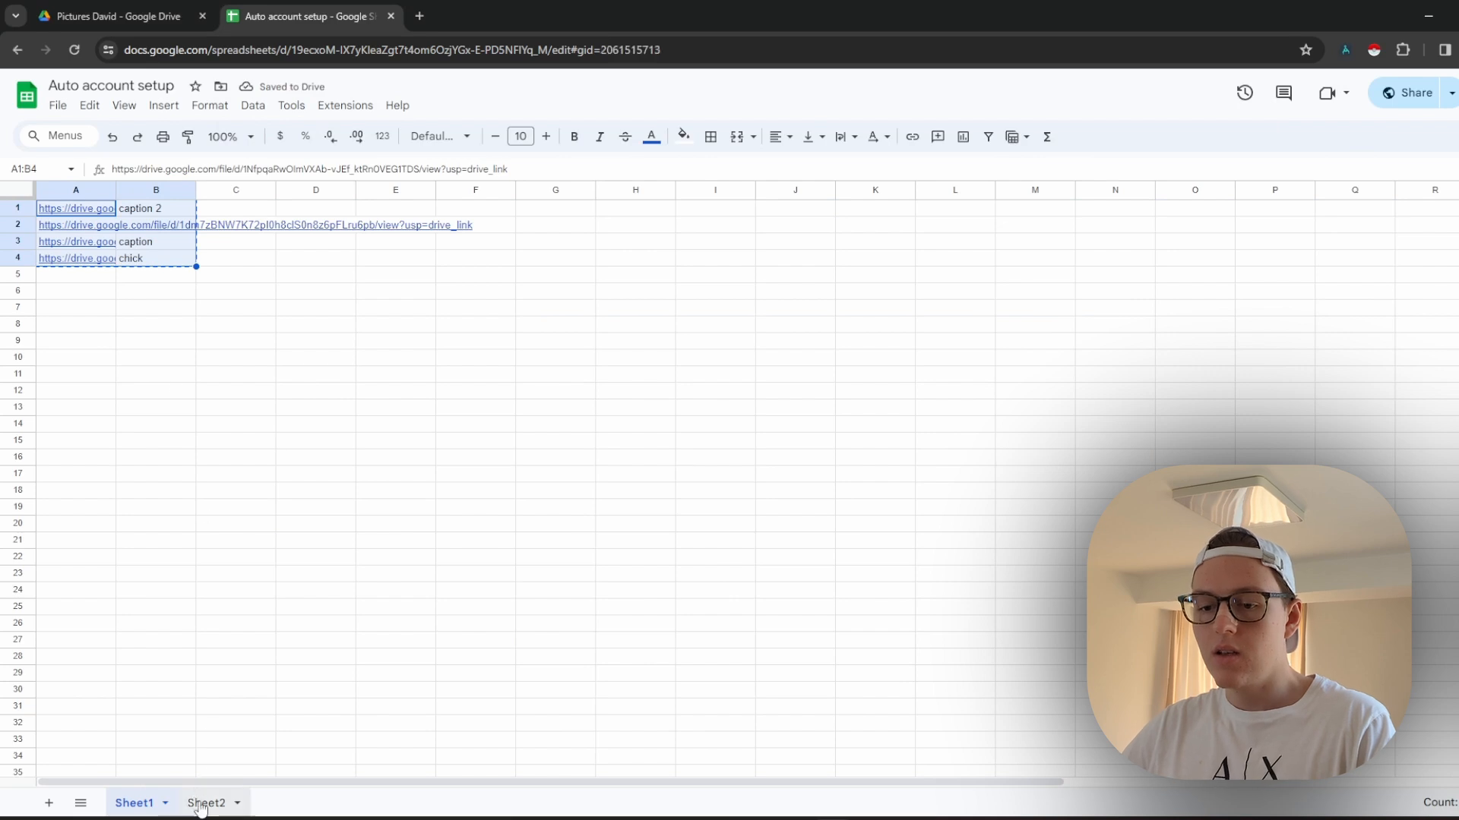
Paste the four link-and-caption rows onto Sheet2
click(207, 803)
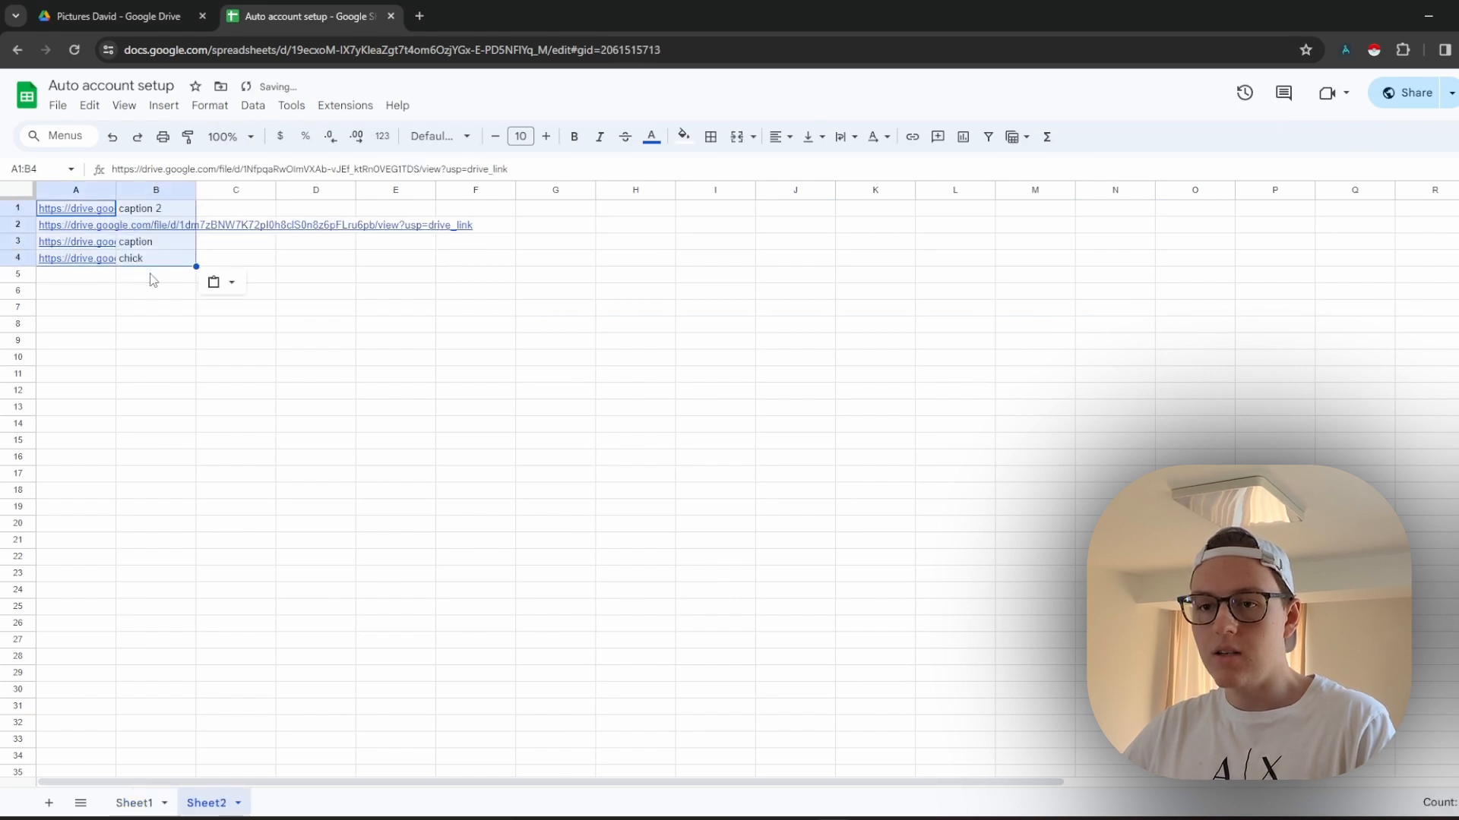
click(134, 802)
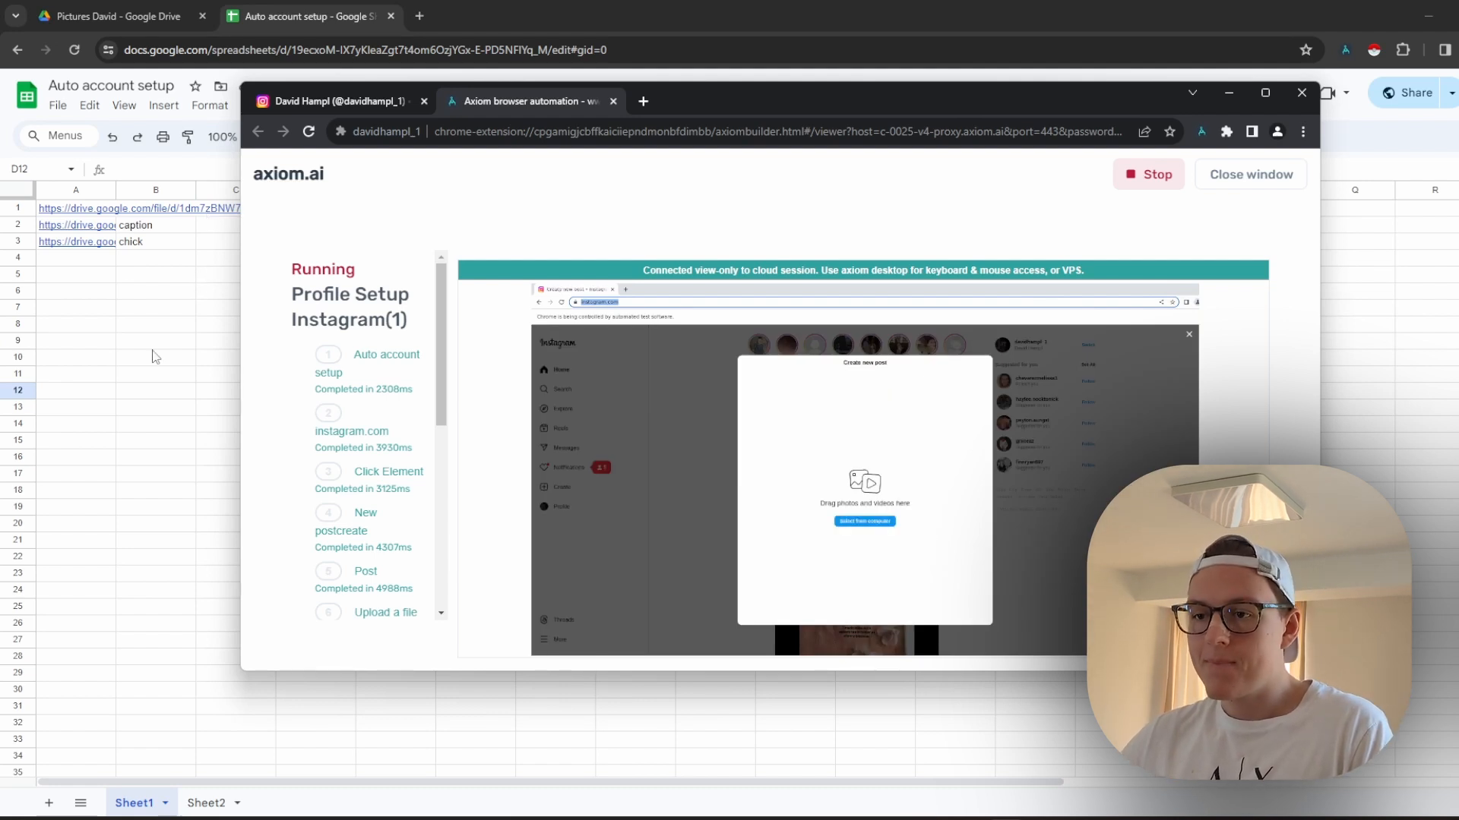
mouse_move(1153, 202)
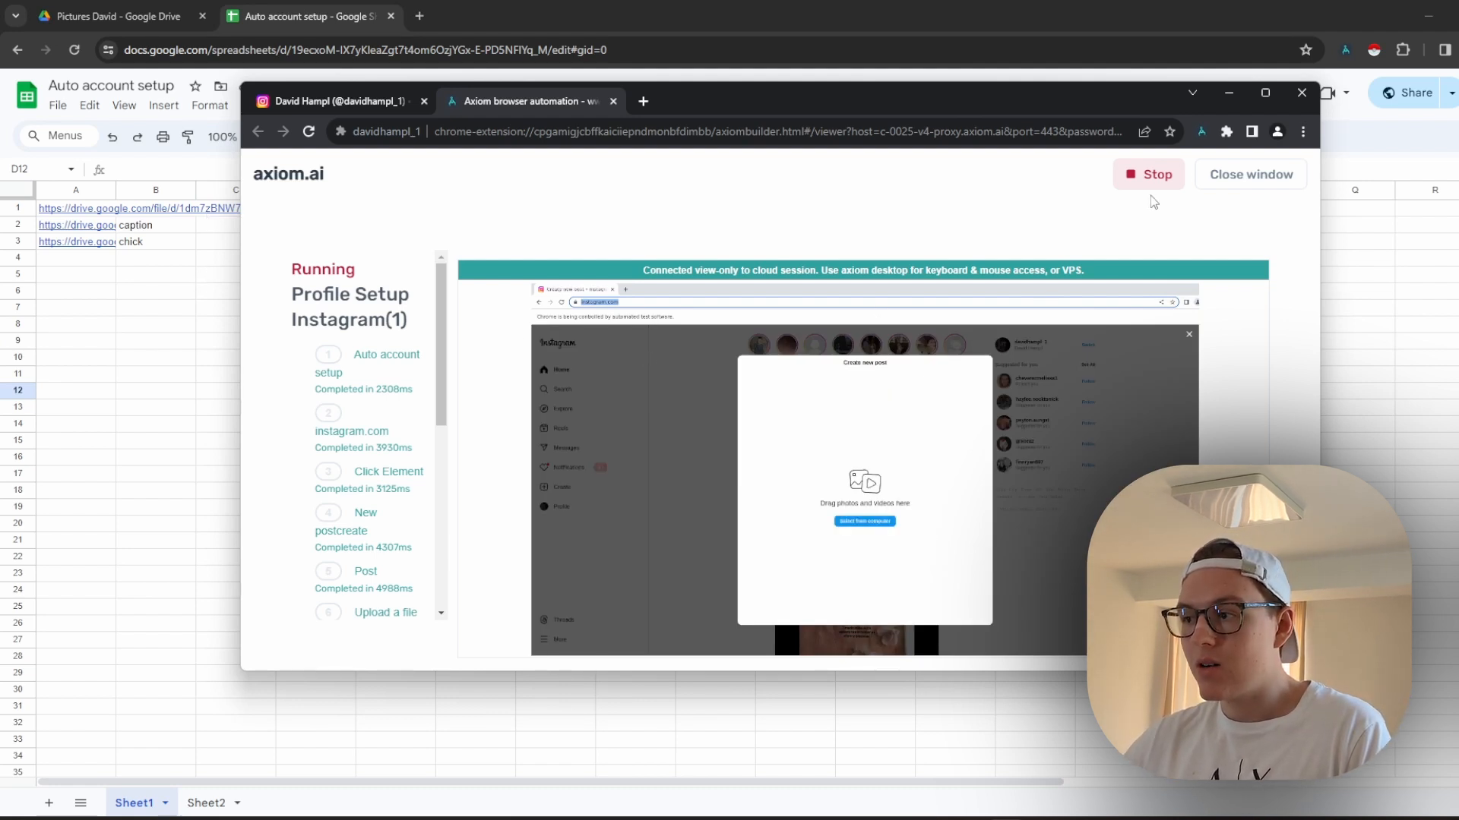
mouse_move(705, 354)
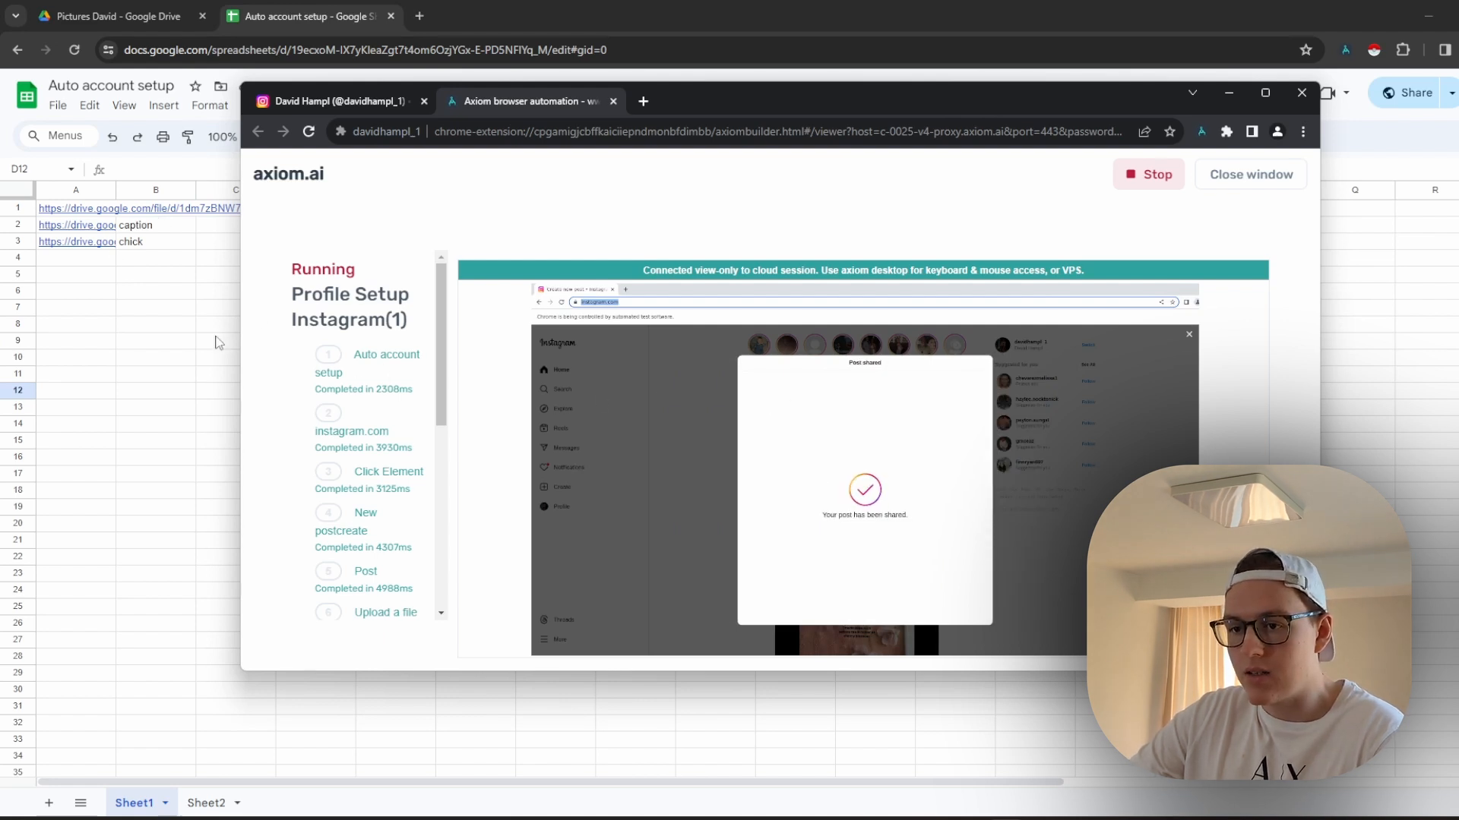
mouse_move(794, 346)
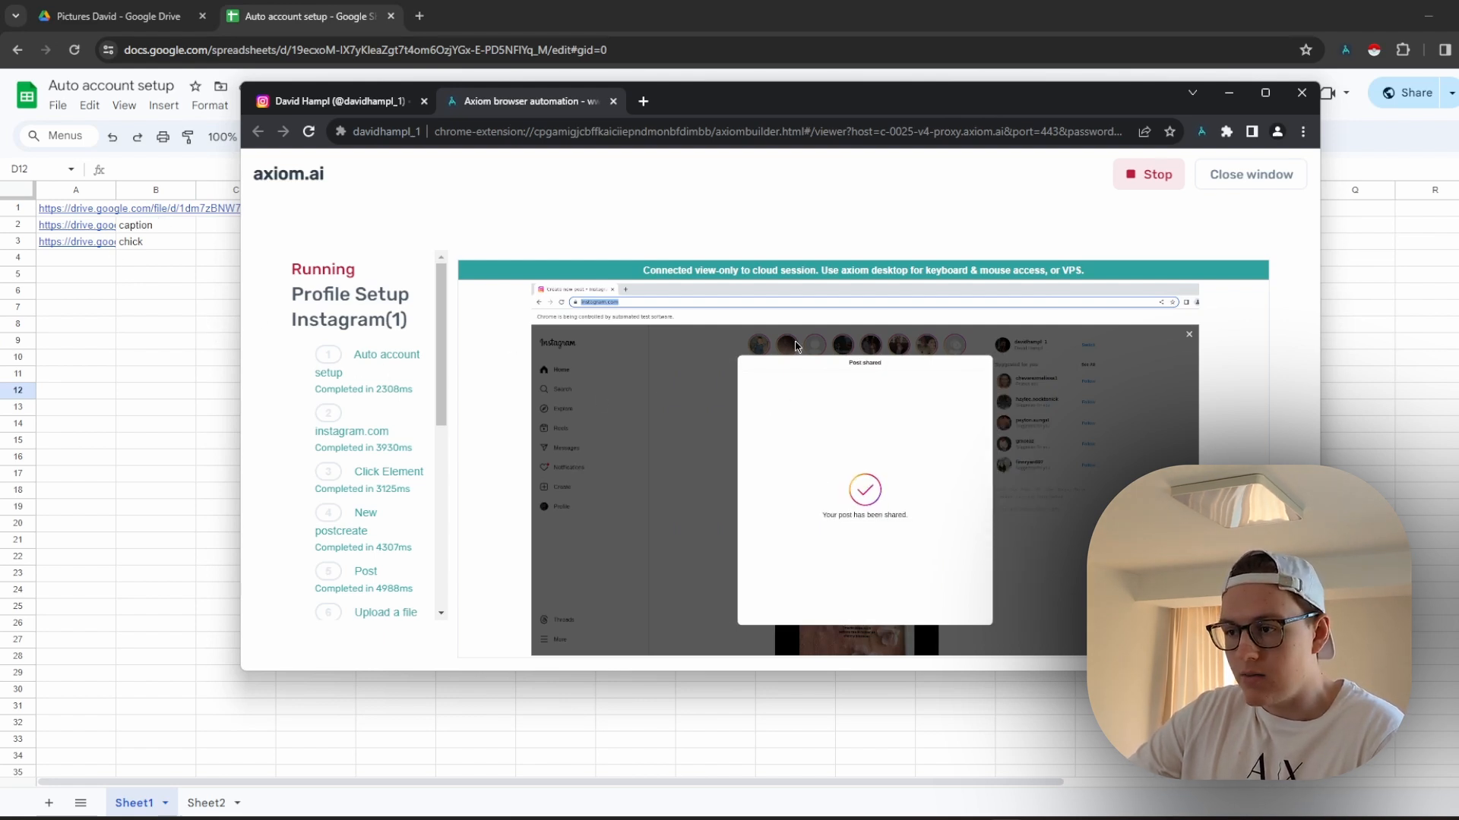
View the Instagram profile's Posts grid showing two posts
click(334, 101)
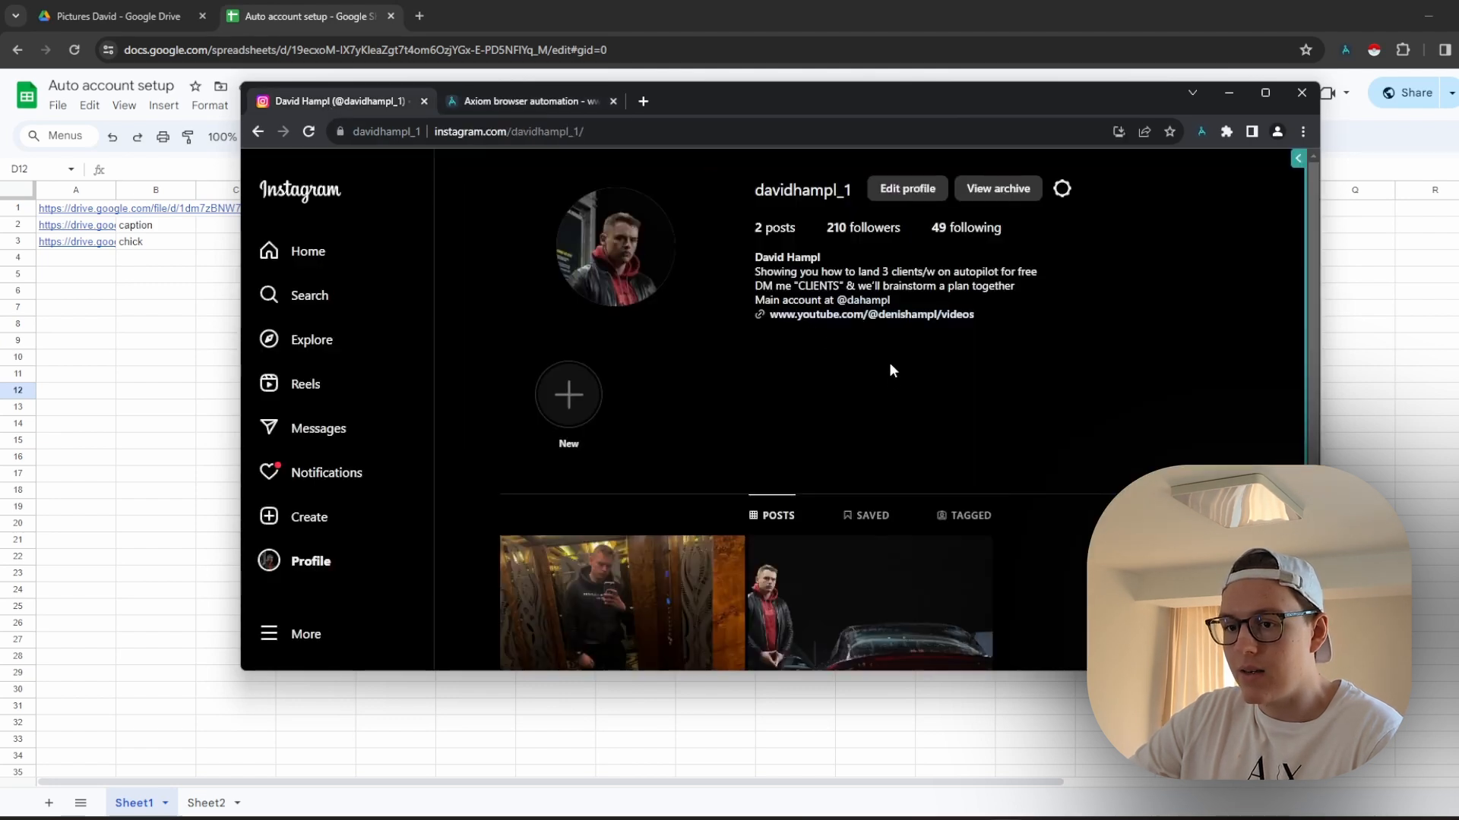
scroll(down, 3)
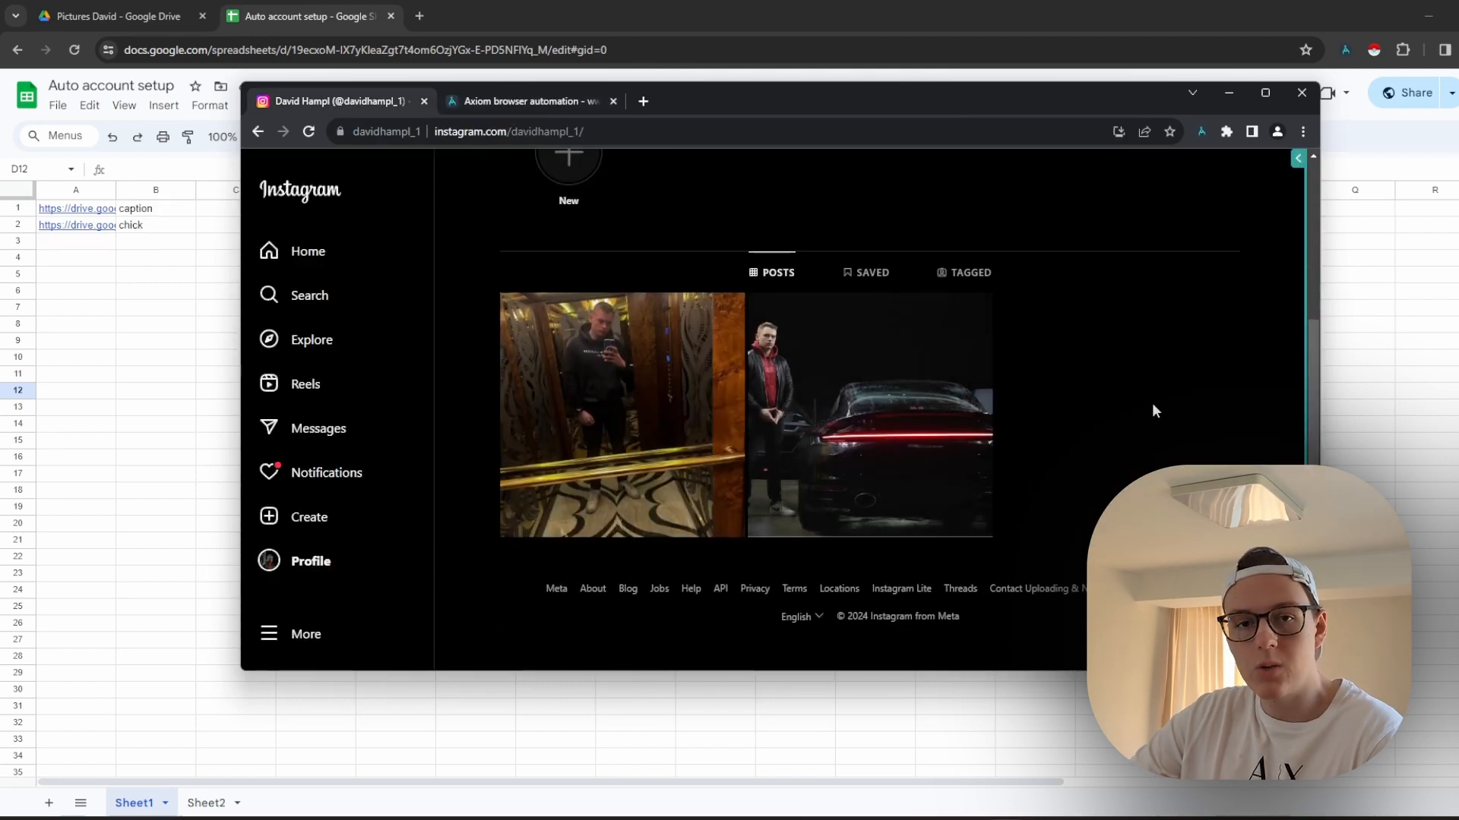